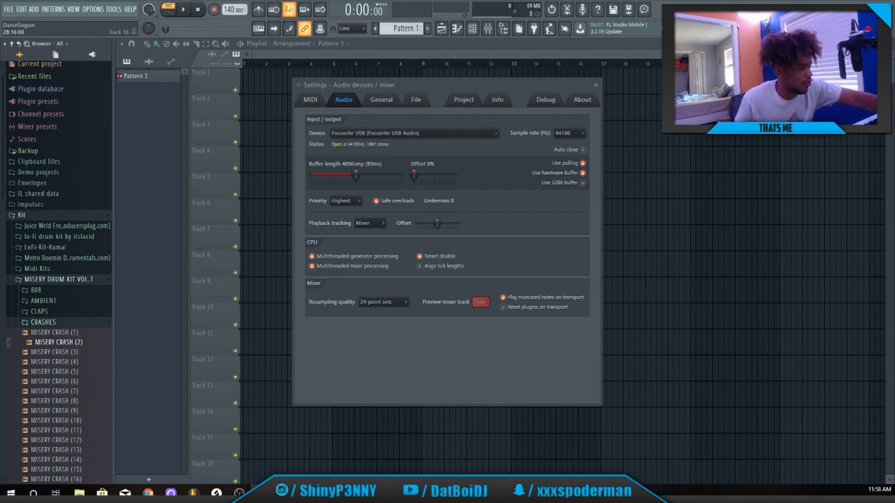
- Close the audio settings window, leaving Pattern 1's empty view ready for the Sampler piano roll
{"action": "left_click", "coordinate": [59, 392]}
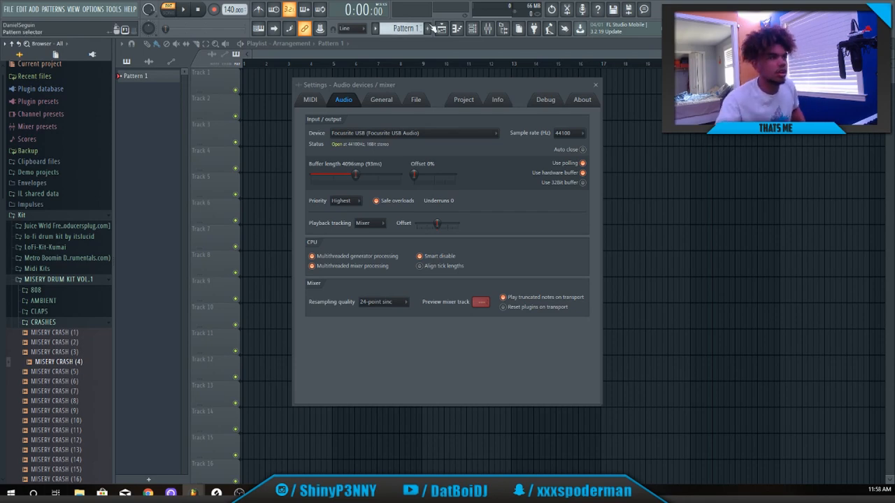
{"action": "left_click", "coordinate": [596, 85]}
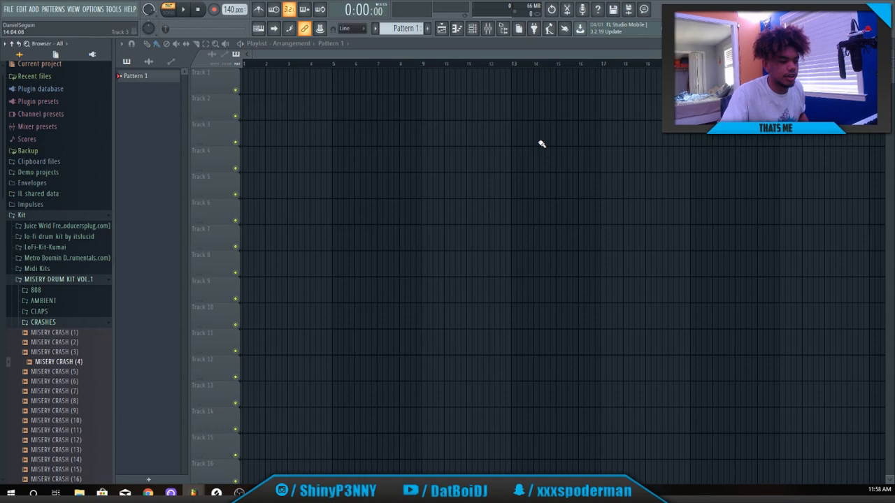
{"action": "mouse_move", "coordinate": [467, 117]}
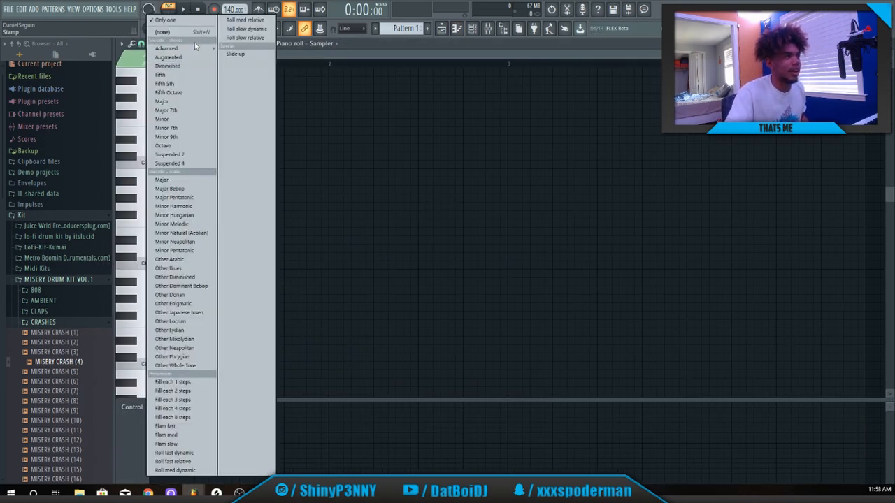
{"action": "mouse_move", "coordinate": [173, 206]}
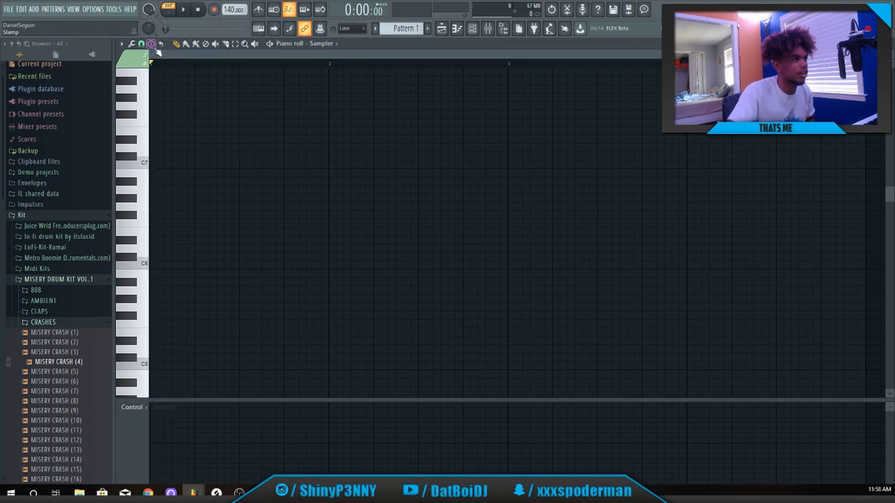
- Add Omnisphere to the Channel rack and load a patch from the User Directories > Presets list
{"action": "left_click", "coordinate": [184, 43]}
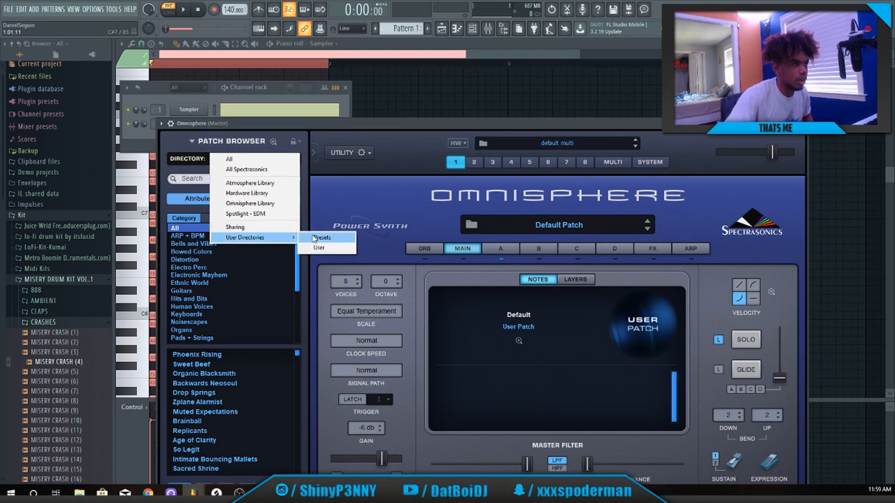
{"action": "left_click", "coordinate": [322, 238]}
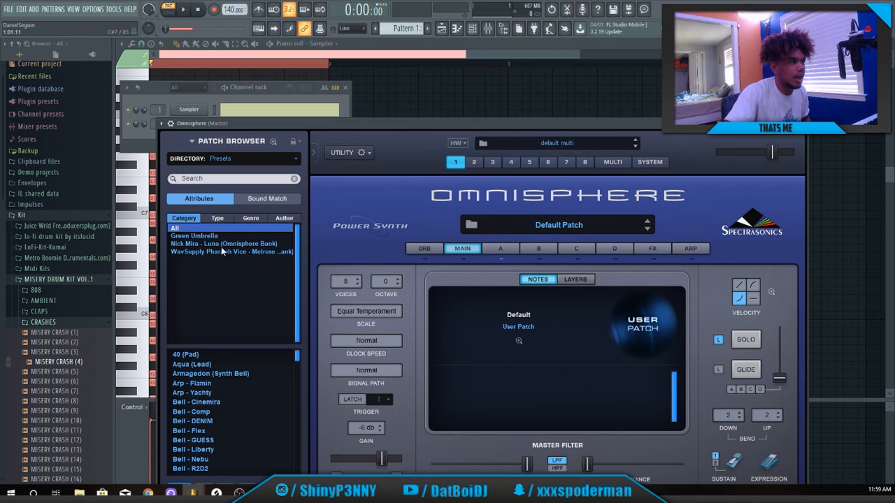
{"action": "scroll", "scroll_direction": "down", "scroll_amount": 3}
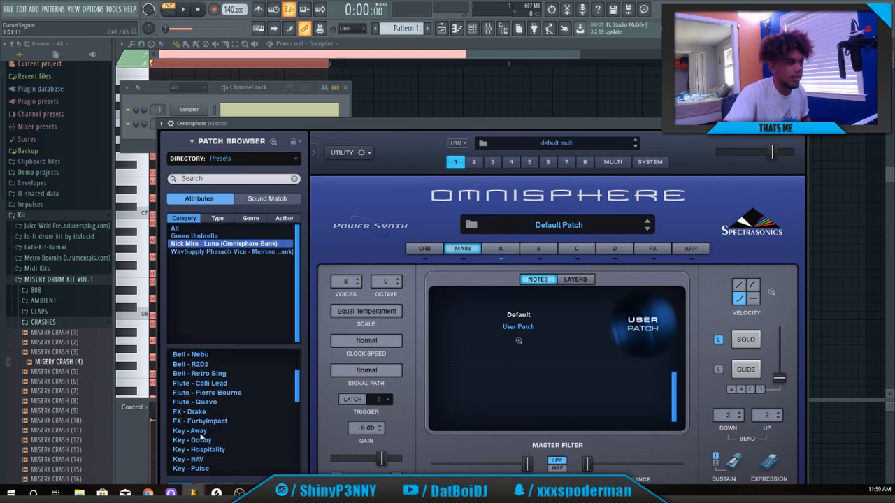
{"action": "scroll", "scroll_direction": "down", "scroll_amount": 3}
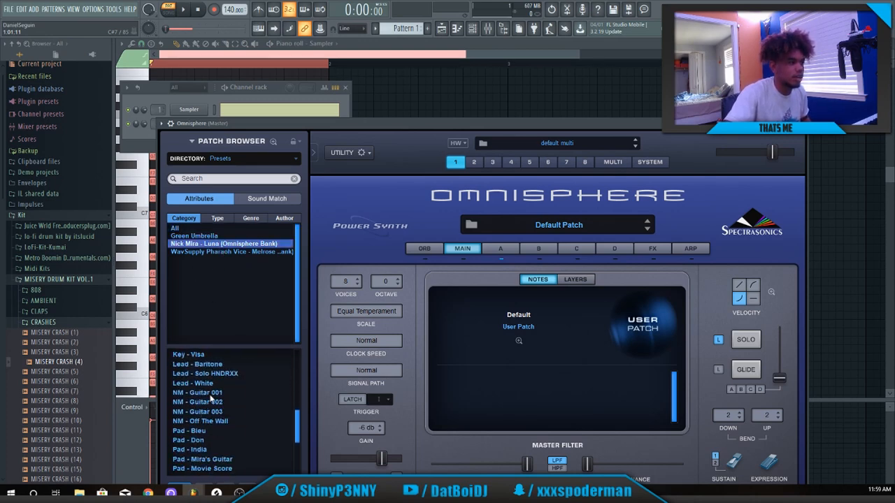
{"action": "left_click", "coordinate": [199, 391]}
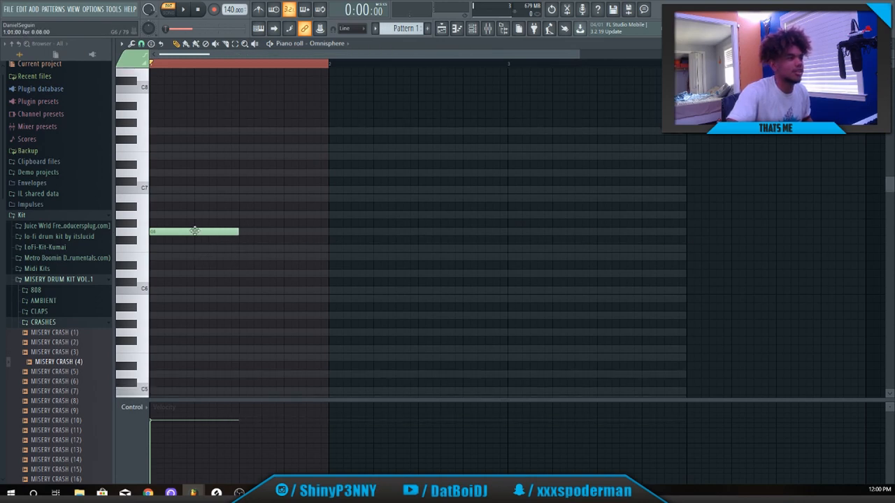
- Lower the first note, add a second lower note and play the start of the melody back
{"action": "left_click_drag", "start_coordinate": [194, 232], "coordinate": [193, 358]}
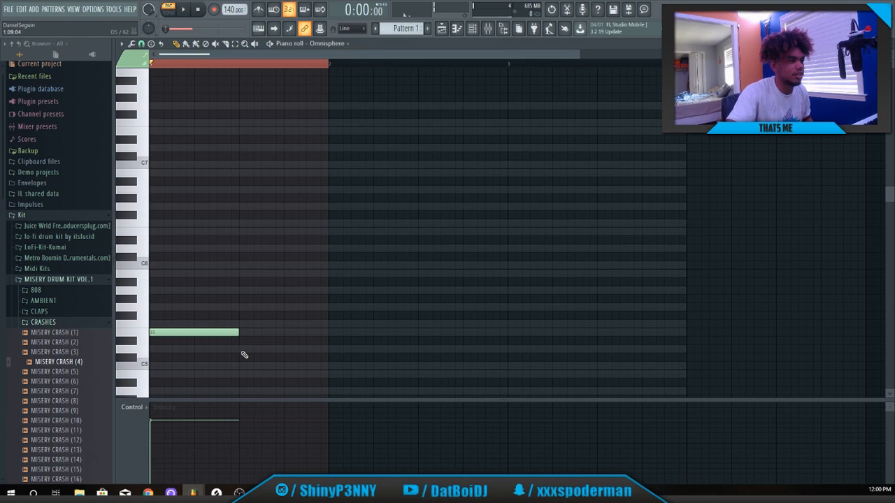
{"action": "mouse_move", "coordinate": [235, 344]}
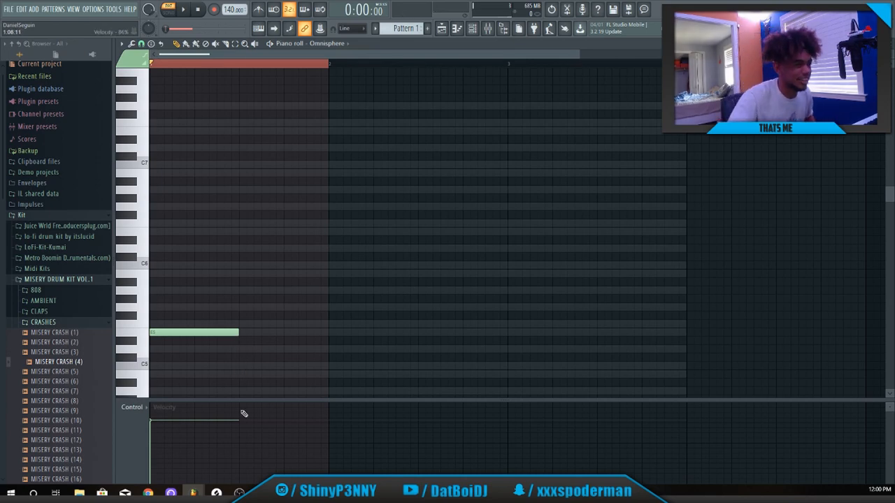
{"action": "left_click", "coordinate": [283, 349]}
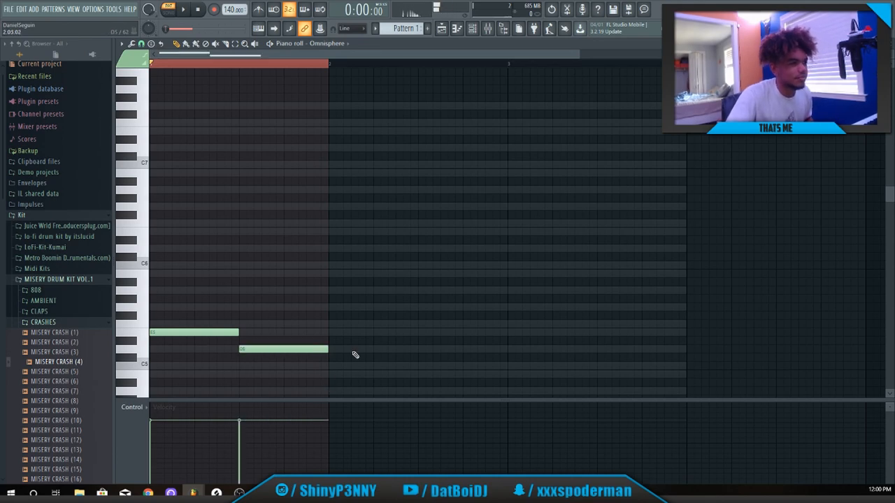
{"action": "left_click", "coordinate": [183, 10]}
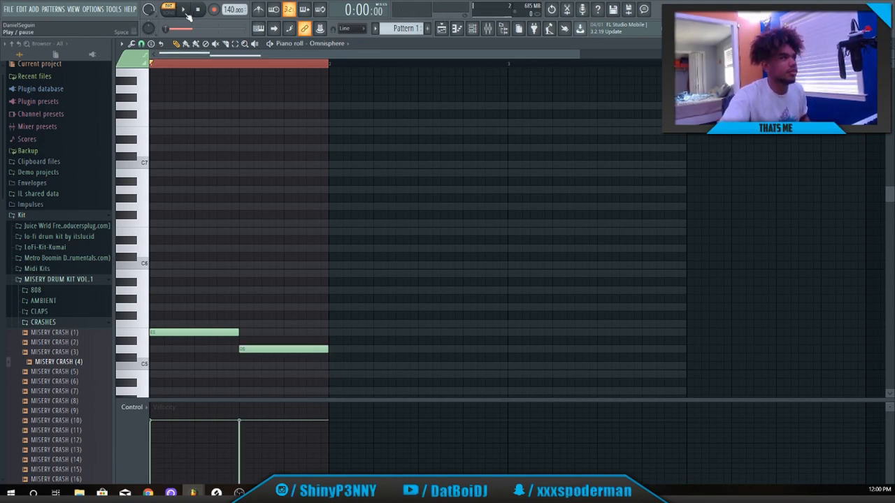
{"action": "left_click", "coordinate": [183, 8]}
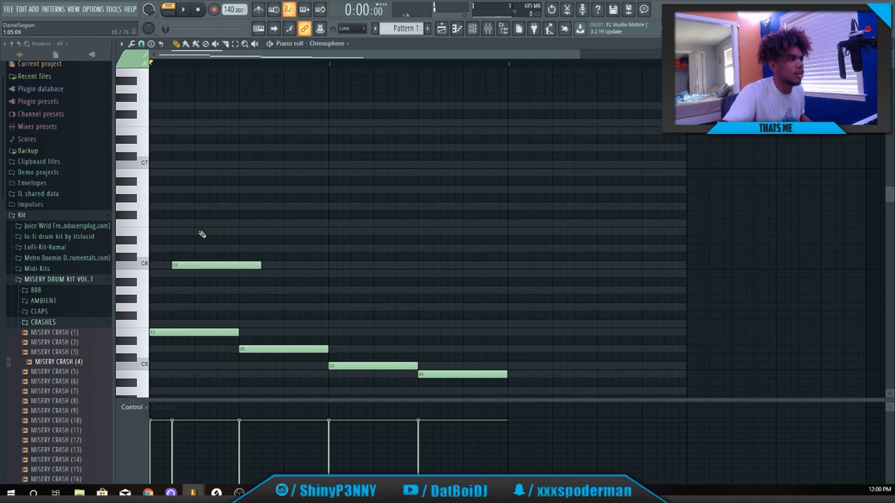
- Add a sixth note above the others and play back the six-note Omnisphere melody
{"action": "left_click", "coordinate": [238, 224]}
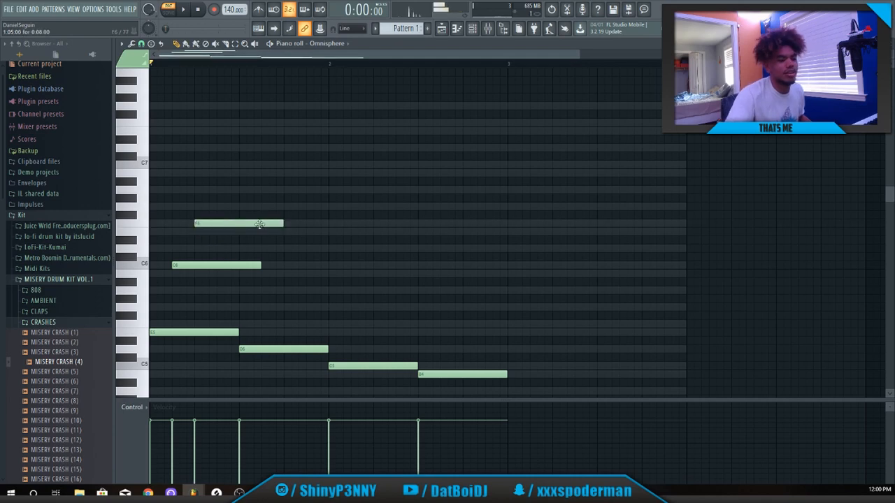
{"action": "mouse_move", "coordinate": [246, 257]}
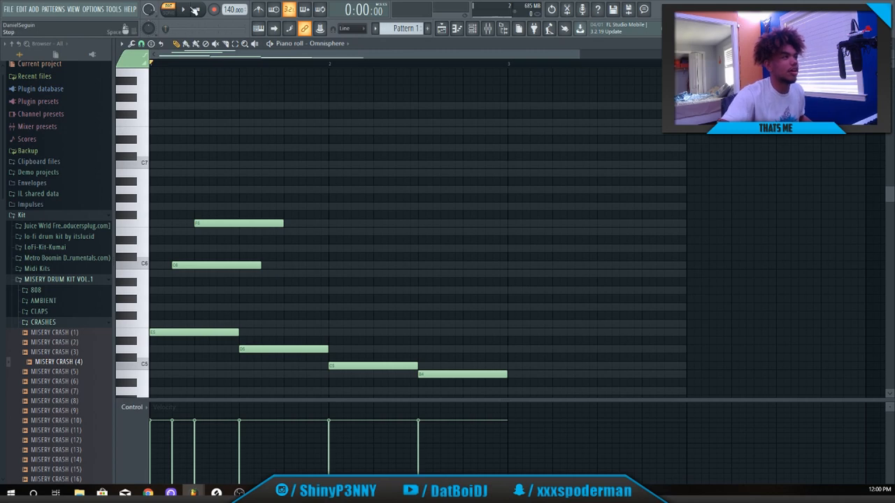
{"action": "left_click", "coordinate": [183, 8]}
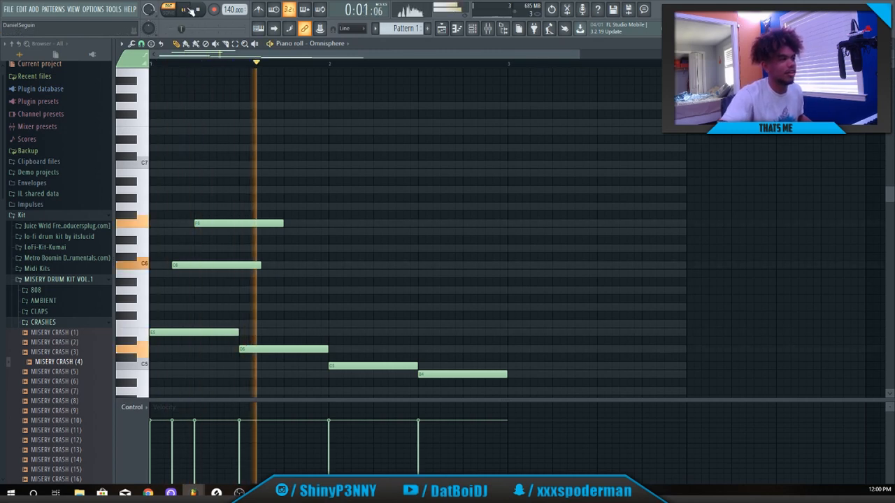
{"action": "left_click", "coordinate": [197, 9]}
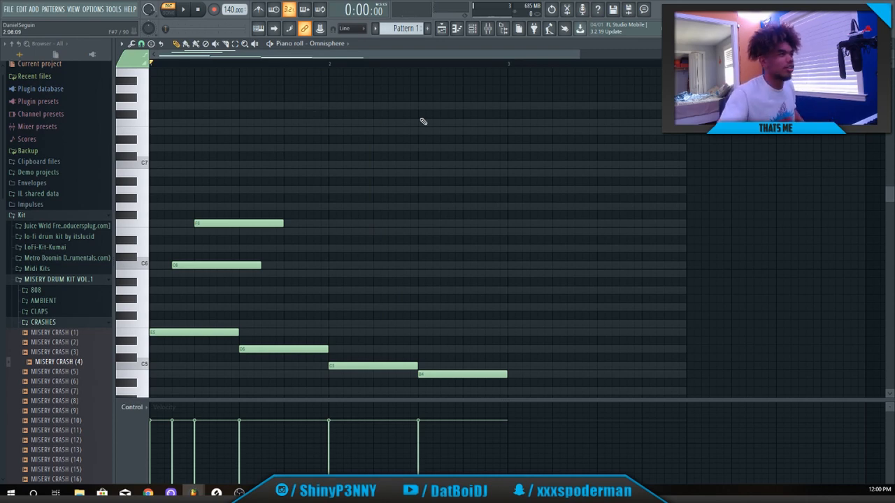
{"action": "left_click", "coordinate": [183, 8]}
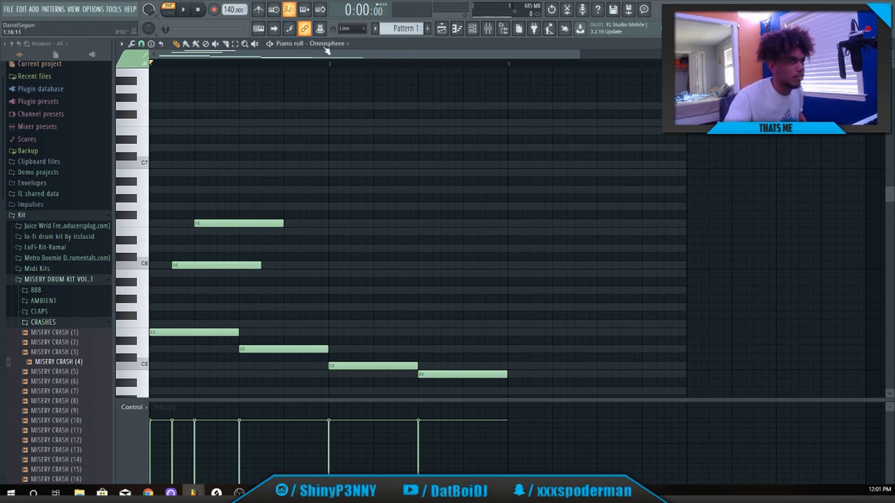
- Add a higher seventh note to the Omnisphere melody and audition the phrase
{"action": "left_click", "coordinate": [183, 9]}
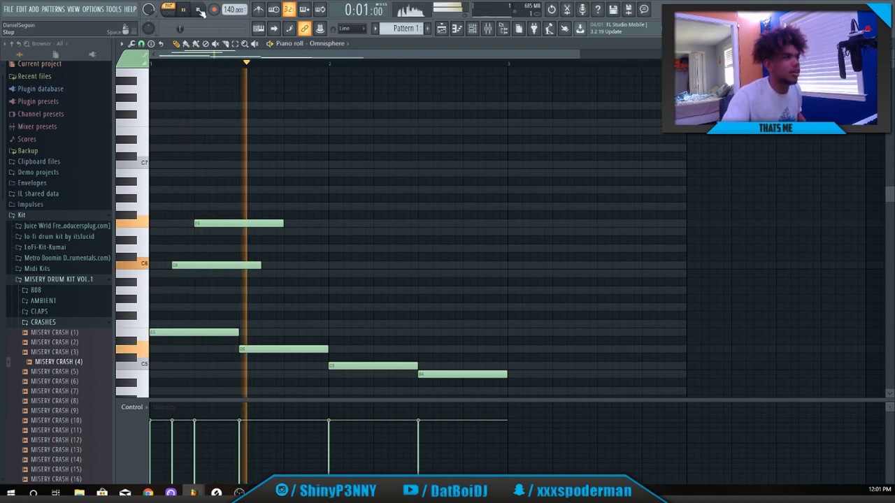
{"action": "left_click", "coordinate": [197, 9]}
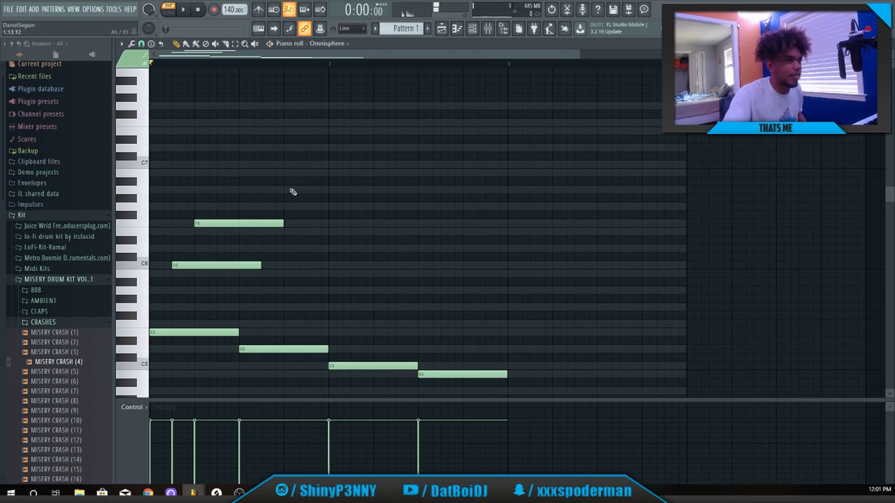
{"action": "left_click", "coordinate": [327, 190]}
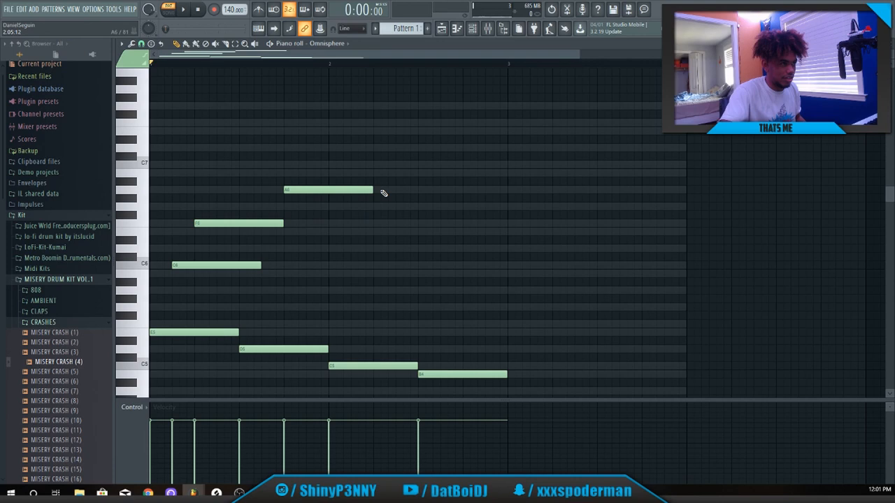
{"action": "mouse_move", "coordinate": [249, 303]}
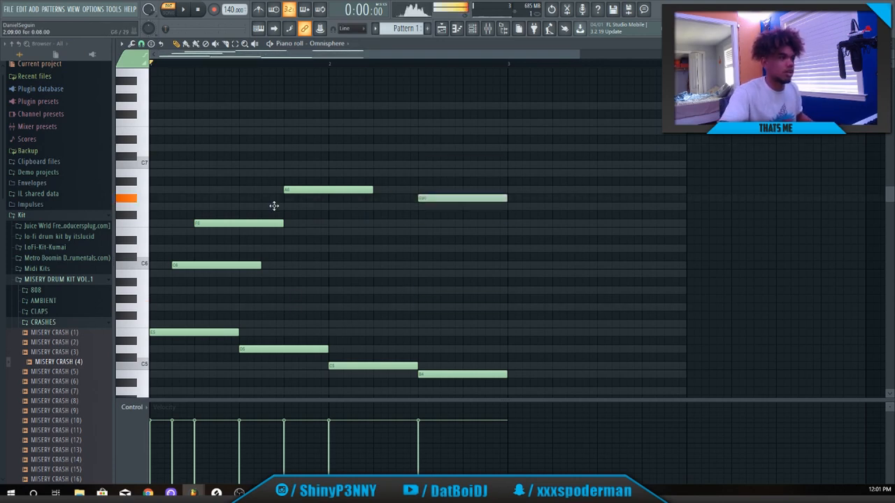
{"action": "left_click_drag", "start_coordinate": [151, 165], "coordinate": [422, 311]}
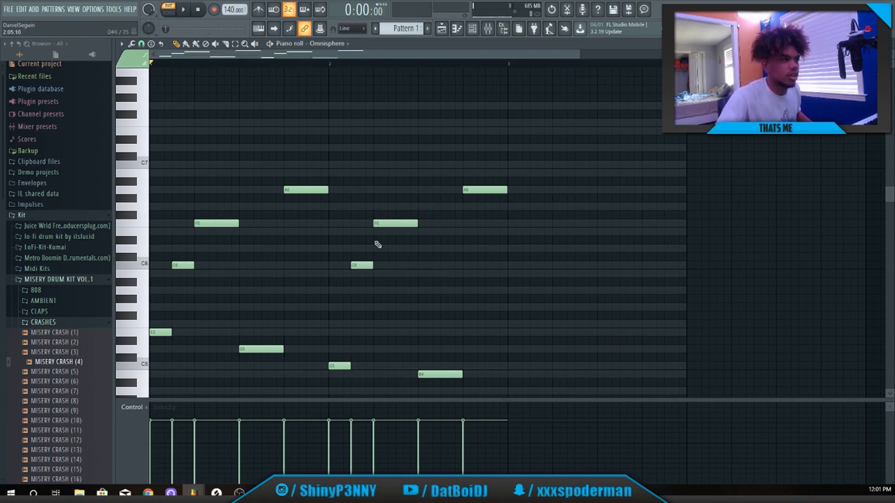
{"action": "scroll", "scroll_direction": "down", "scroll_amount": 3}
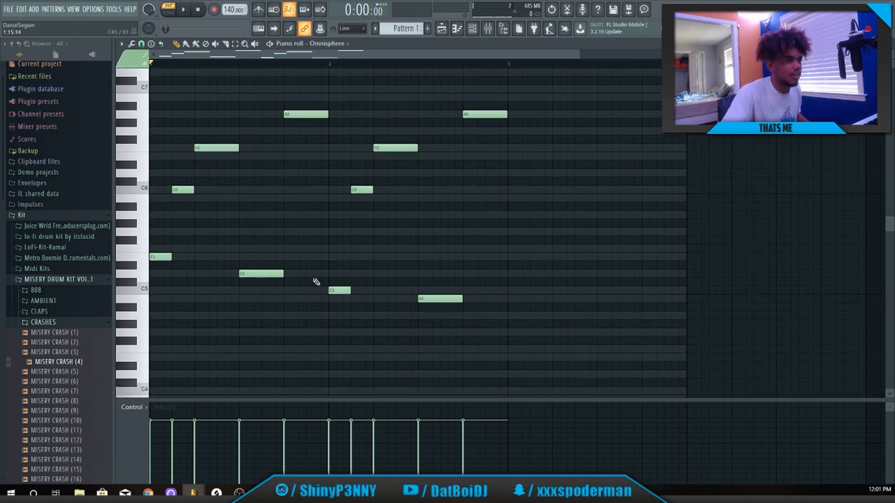
{"action": "mouse_move", "coordinate": [210, 319]}
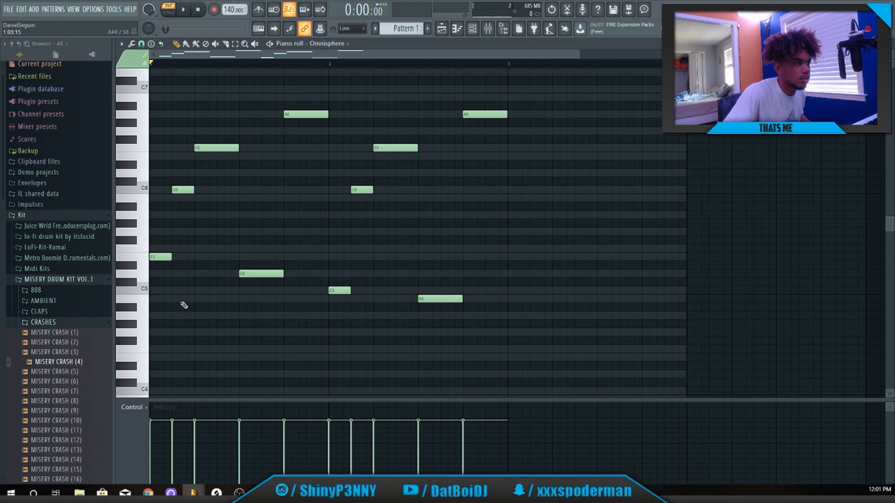
{"action": "mouse_move", "coordinate": [383, 336]}
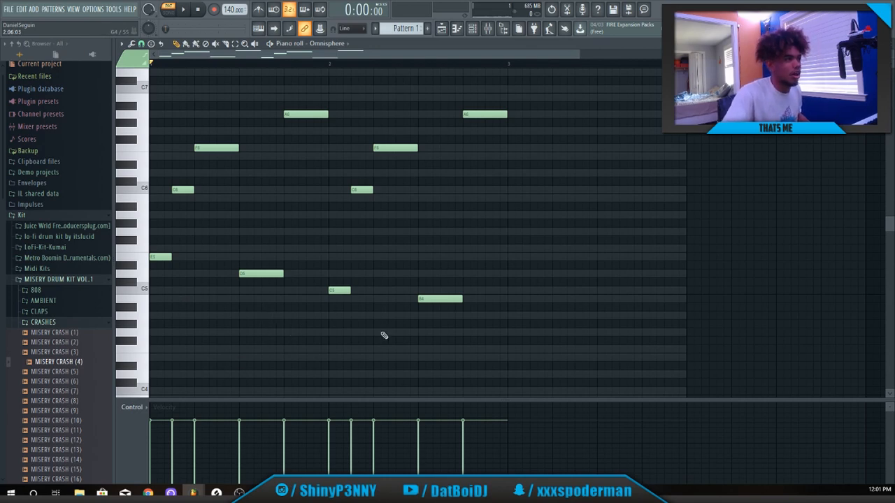
{"action": "mouse_move", "coordinate": [239, 343]}
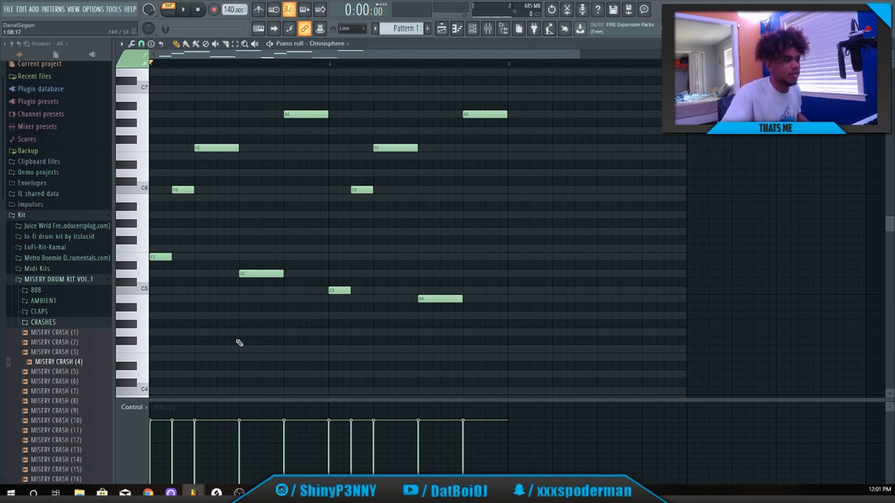
{"action": "left_click", "coordinate": [183, 9]}
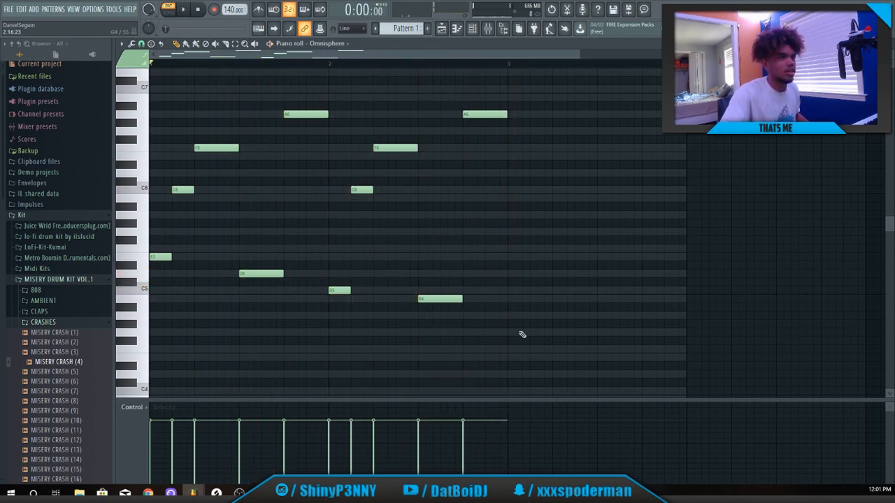
{"action": "mouse_move", "coordinate": [227, 349]}
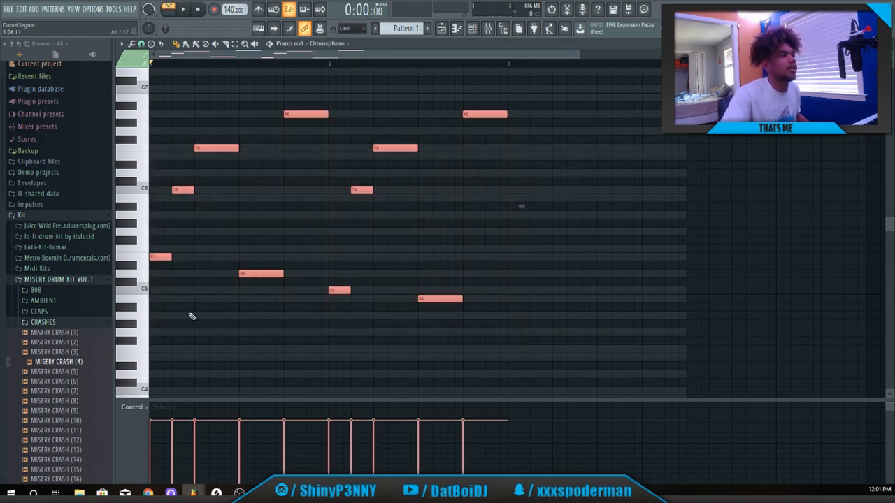
- Select all melody notes, duplicate the phrase and stretch the new low note to its final length
{"action": "key", "text": "ctrl+a"}
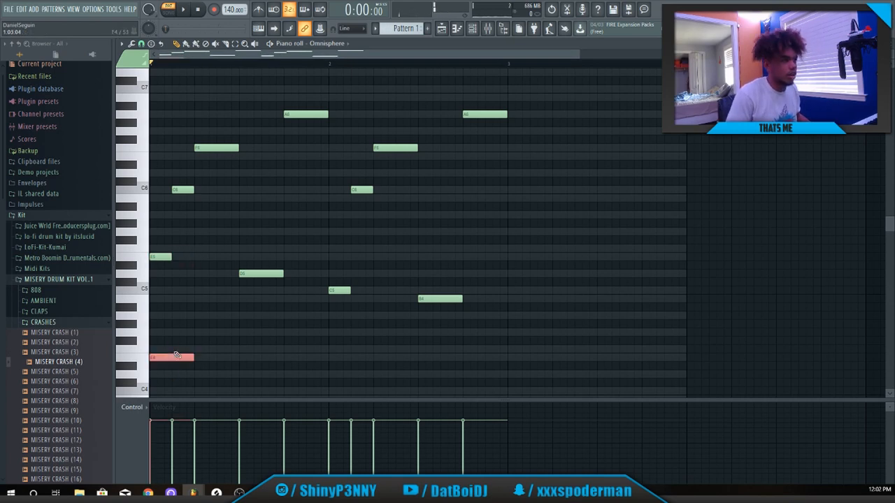
{"action": "left_click_drag", "start_coordinate": [195, 358], "coordinate": [196, 358]}
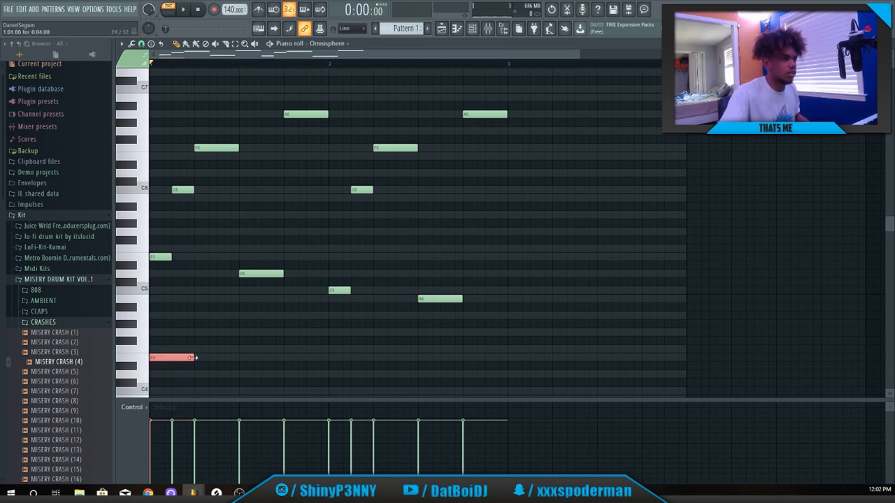
{"action": "left_click_drag", "start_coordinate": [198, 358], "coordinate": [238, 358]}
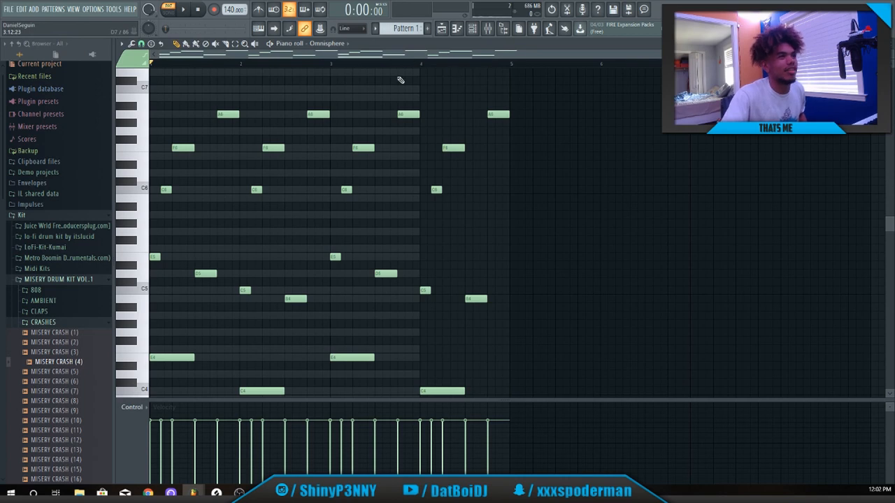
{"action": "mouse_move", "coordinate": [128, 149]}
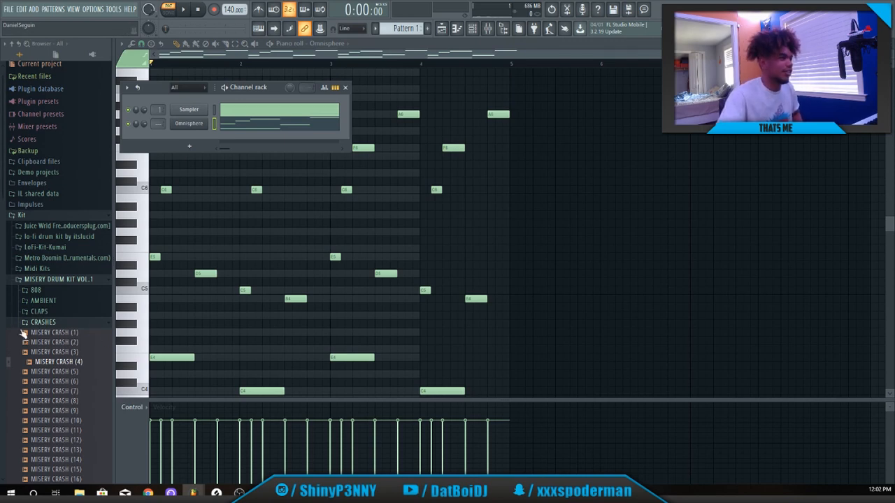
- Preview the kit's hi-hat samples and add MB Hi Hat (3) as a new channel
{"action": "left_click", "coordinate": [36, 290]}
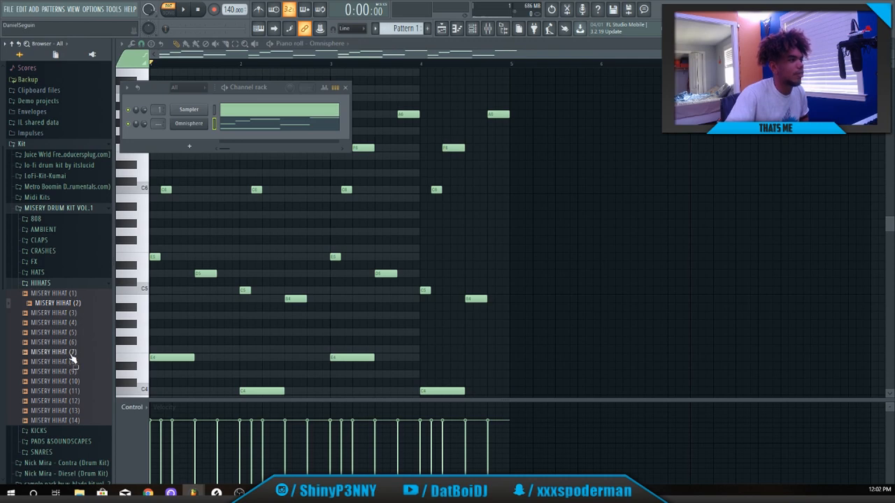
{"action": "left_click", "coordinate": [53, 352]}
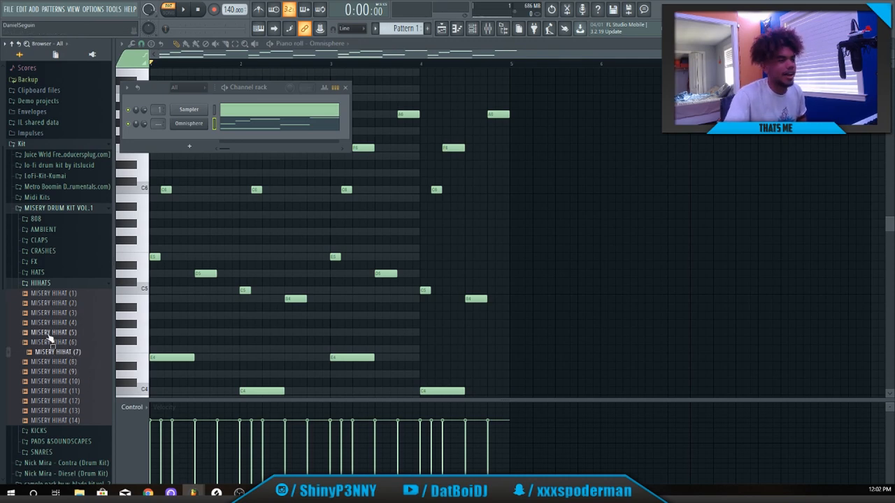
{"action": "left_click", "coordinate": [53, 321]}
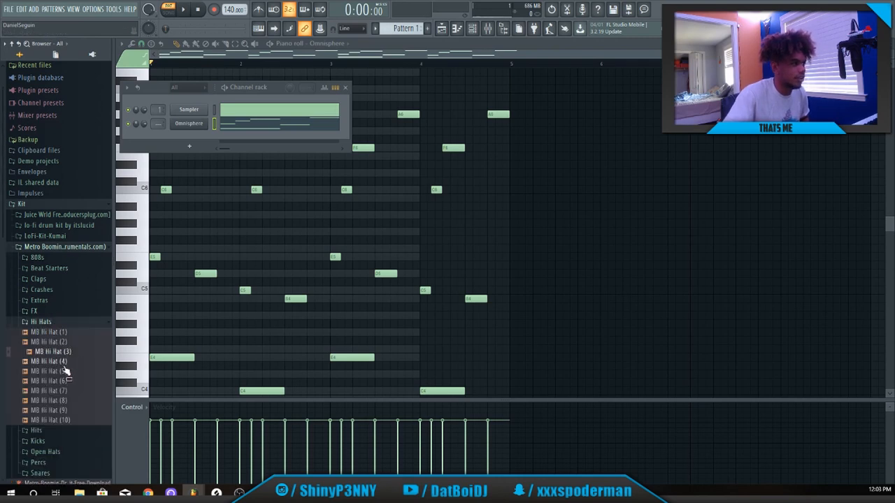
{"action": "left_click_drag", "start_coordinate": [53, 351], "coordinate": [272, 151]}
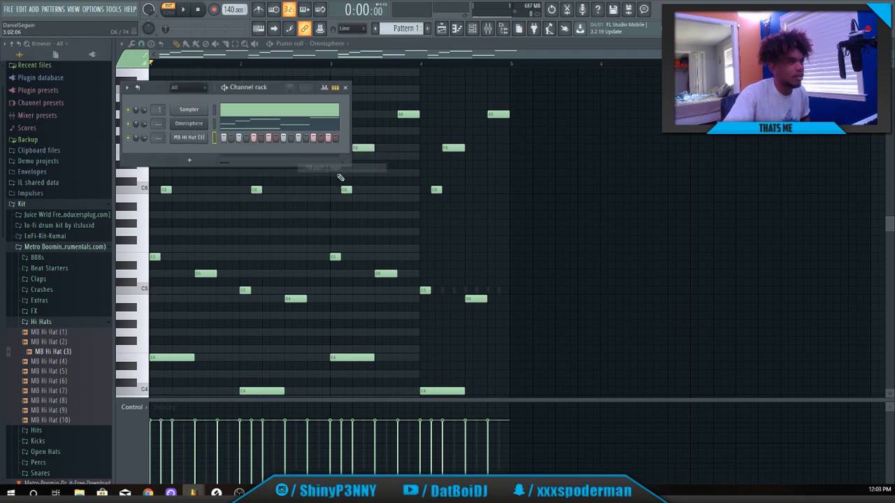
{"action": "mouse_move", "coordinate": [345, 86]}
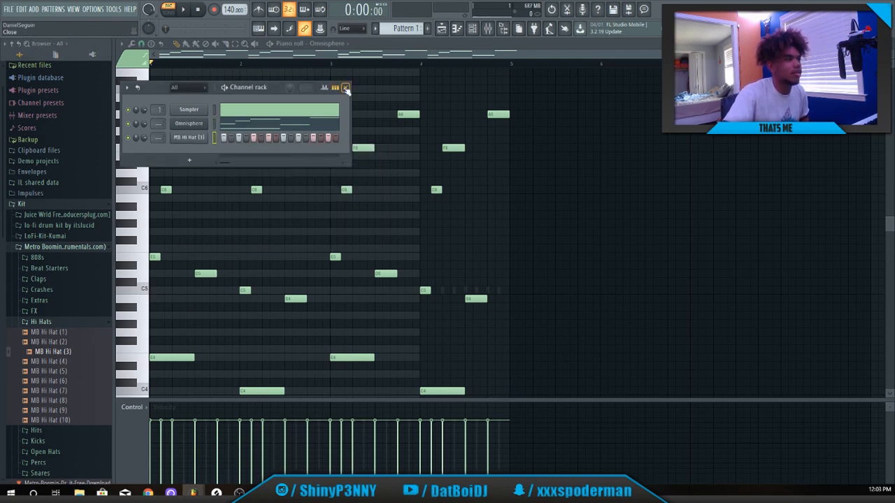
{"action": "scroll", "scroll_direction": "down", "scroll_amount": 3}
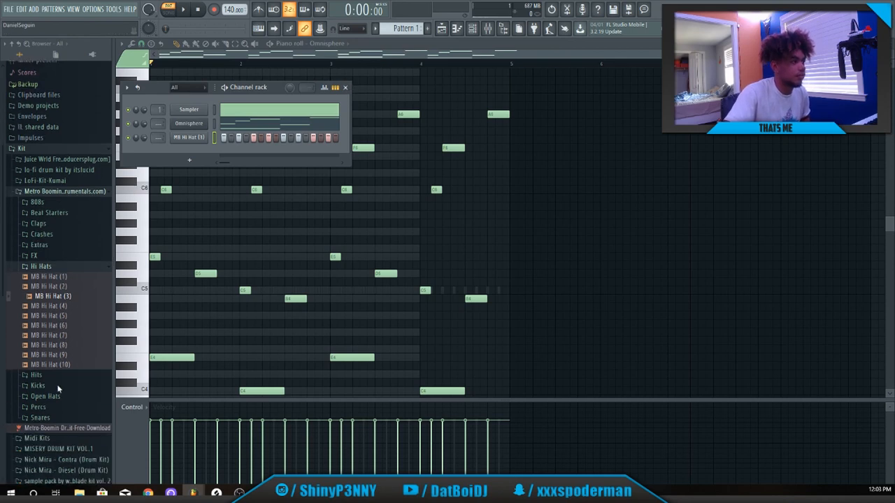
{"action": "scroll", "scroll_direction": "up", "scroll_amount": 3}
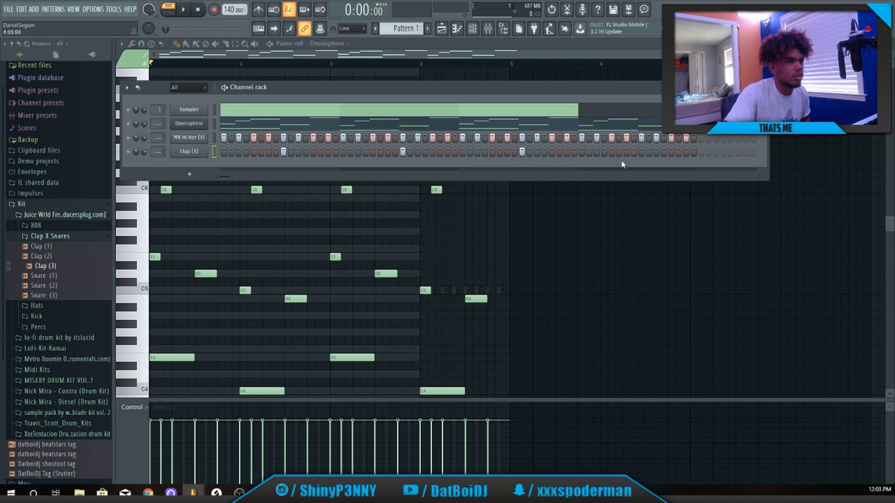
{"action": "mouse_move", "coordinate": [112, 165]}
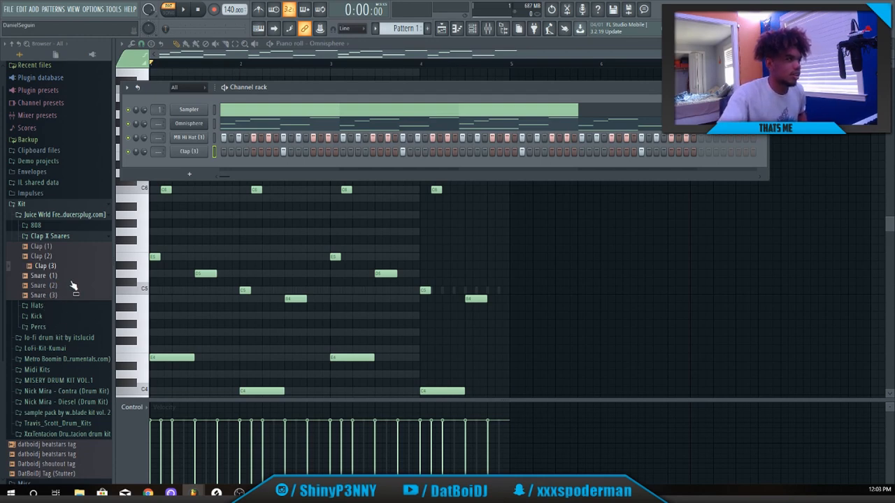
- Add Snare (2) from the Juice Wrld Clap & Snares folder as a new channel
{"action": "left_click_drag", "start_coordinate": [47, 295], "coordinate": [152, 257]}
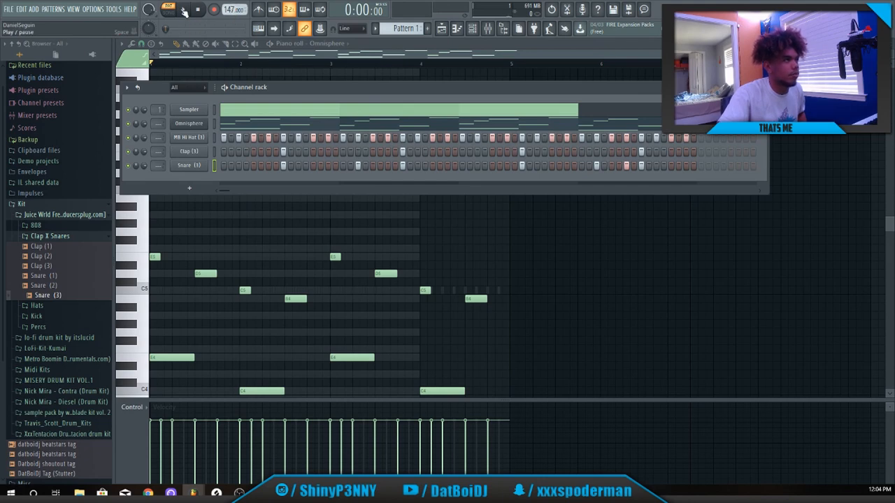
{"action": "left_click", "coordinate": [183, 9]}
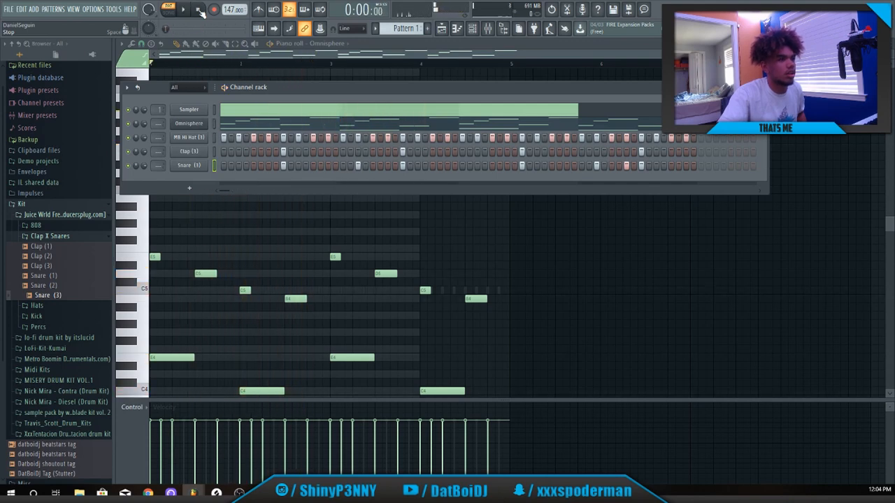
{"action": "left_click", "coordinate": [183, 8]}
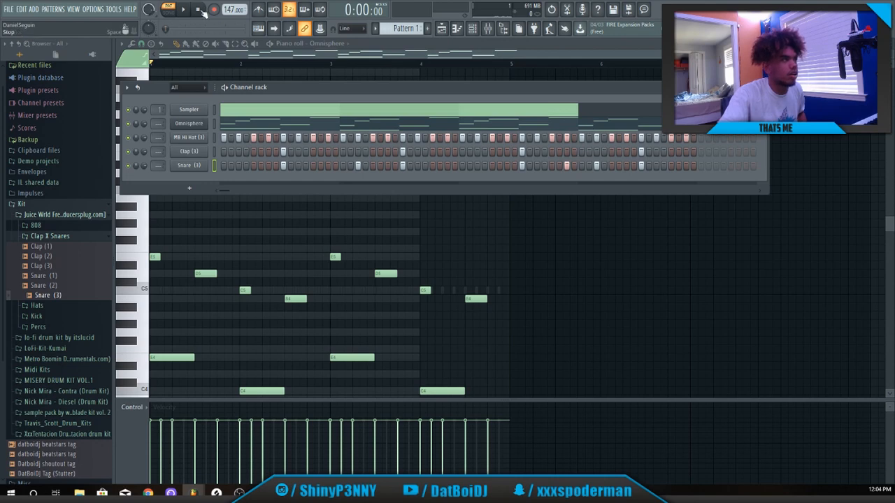
{"action": "left_click", "coordinate": [184, 9]}
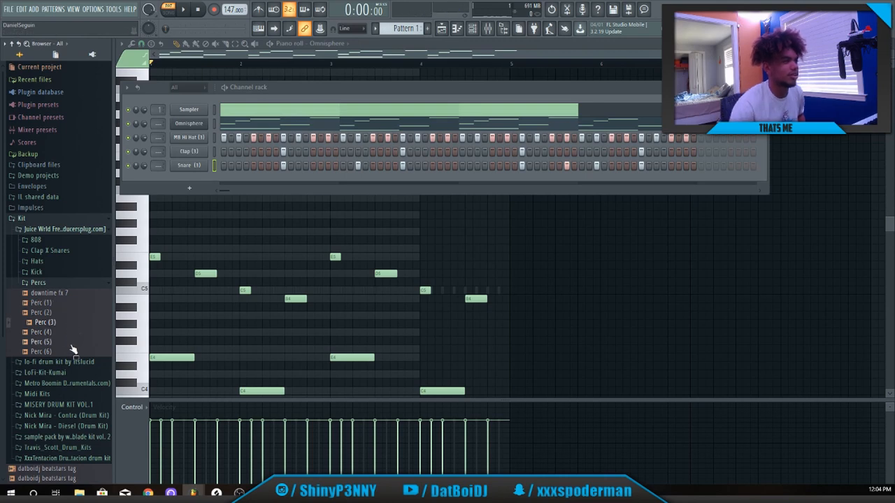
{"action": "mouse_move", "coordinate": [115, 277]}
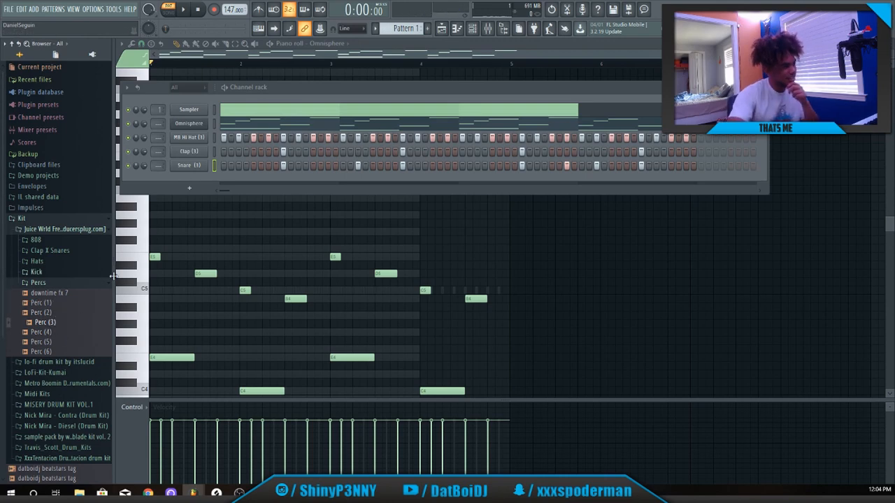
- Delete the empty Sampler channel, add the 808 3 sample as a channel and show its empty piano roll
{"action": "left_click", "coordinate": [41, 331]}
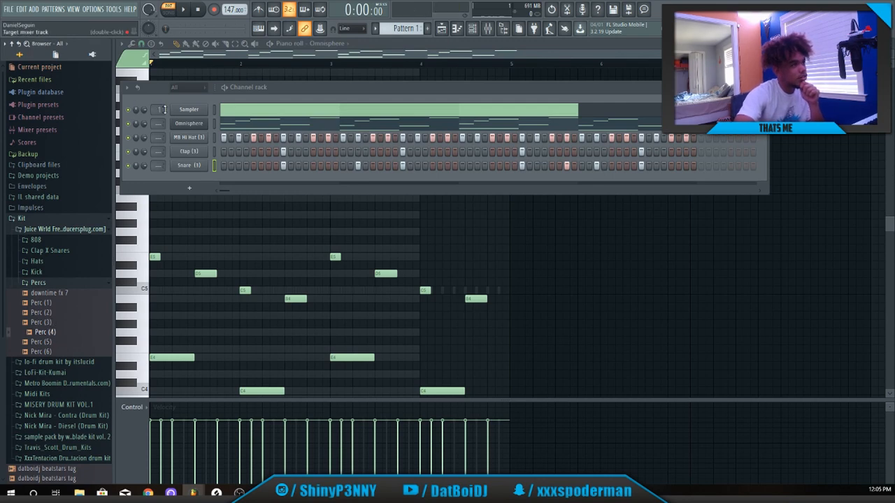
{"action": "right_click", "coordinate": [187, 109]}
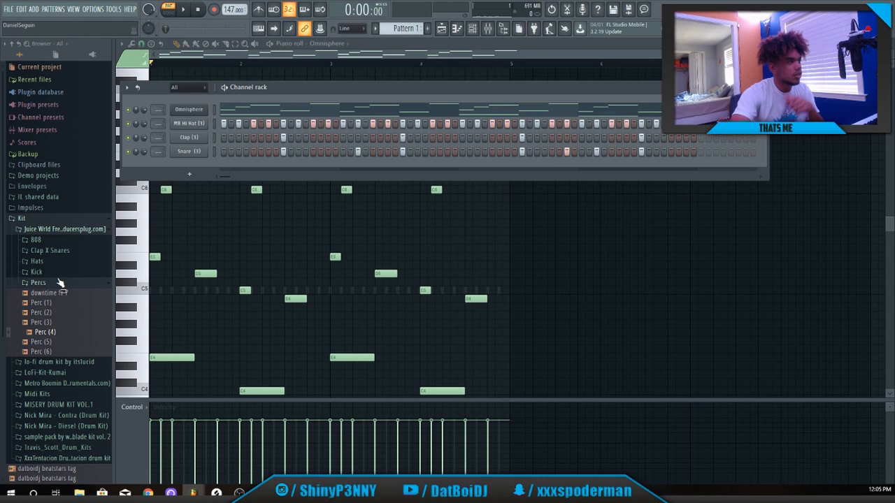
{"action": "left_click", "coordinate": [36, 240]}
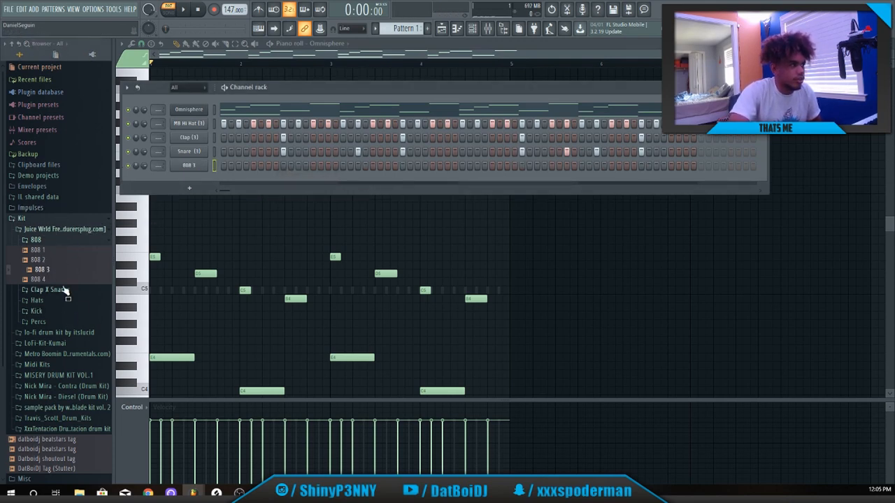
{"action": "left_click", "coordinate": [189, 137]}
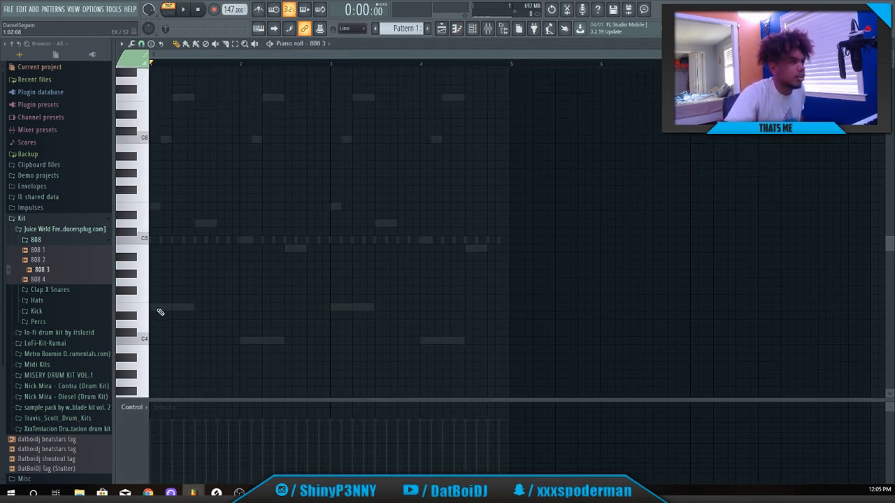
- Draw four alternating 808 notes and play the pattern to check it
{"action": "left_click", "coordinate": [179, 307]}
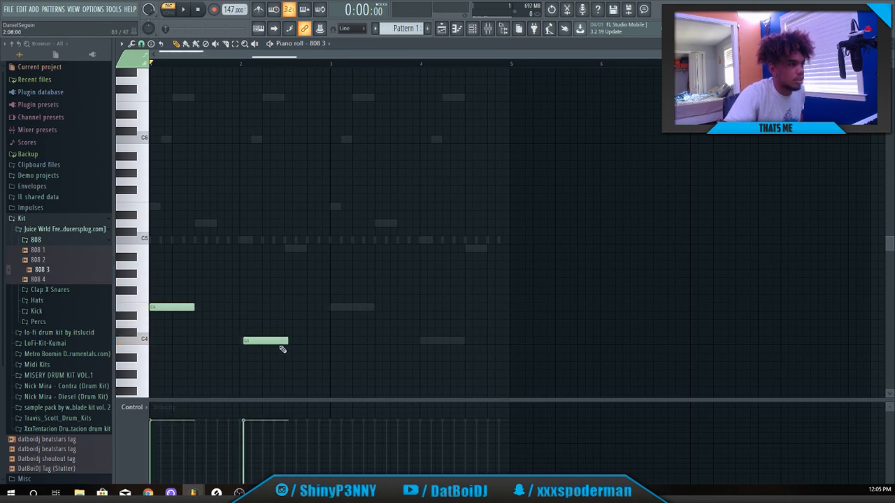
{"action": "left_click", "coordinate": [352, 307]}
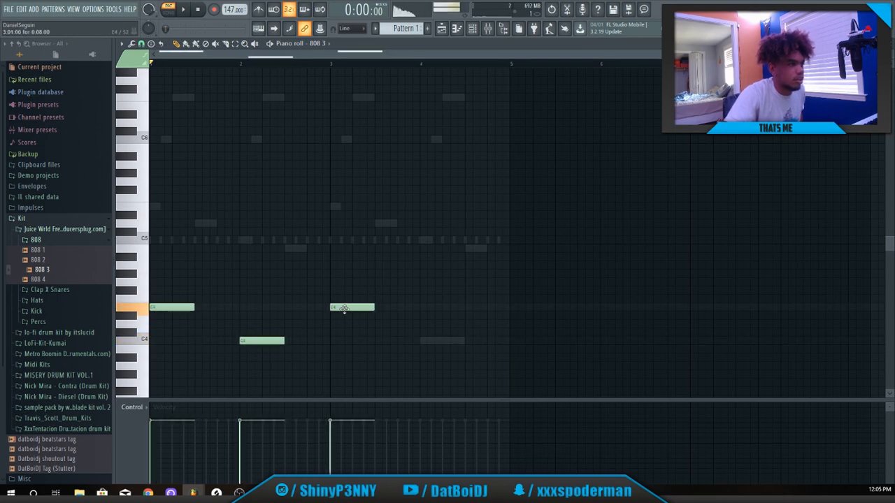
{"action": "left_click", "coordinate": [442, 341]}
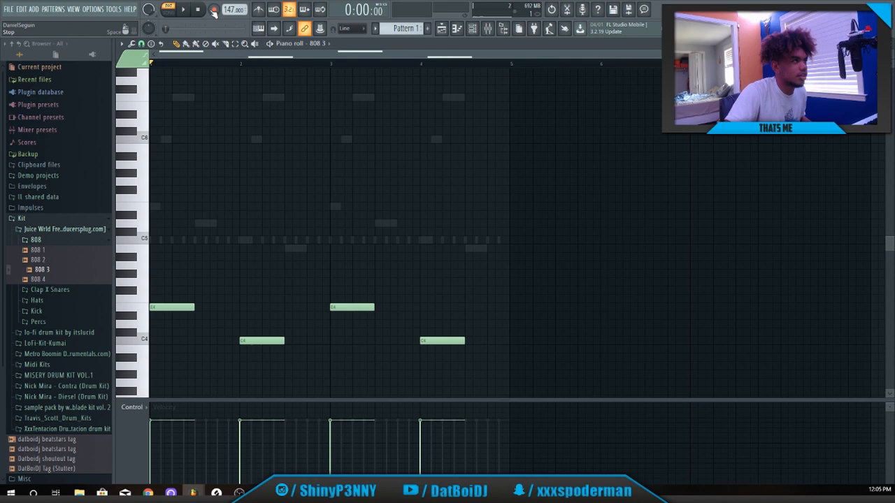
{"action": "left_click", "coordinate": [183, 9]}
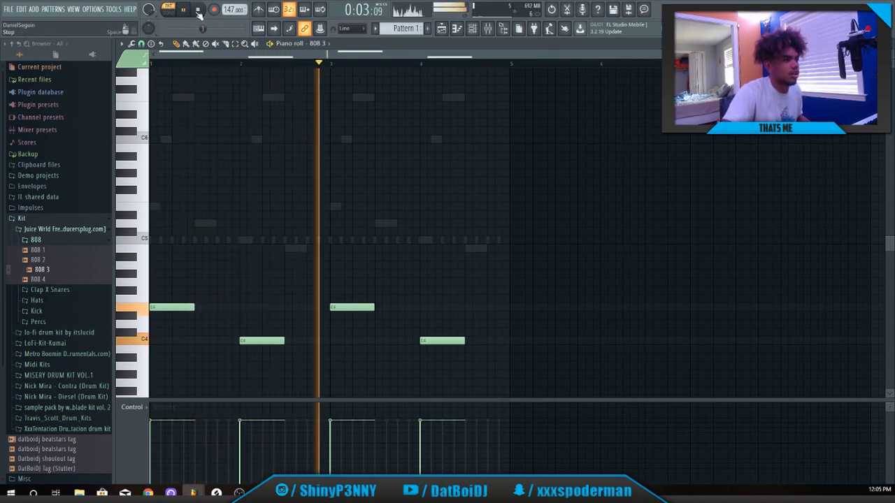
{"action": "left_click", "coordinate": [198, 8]}
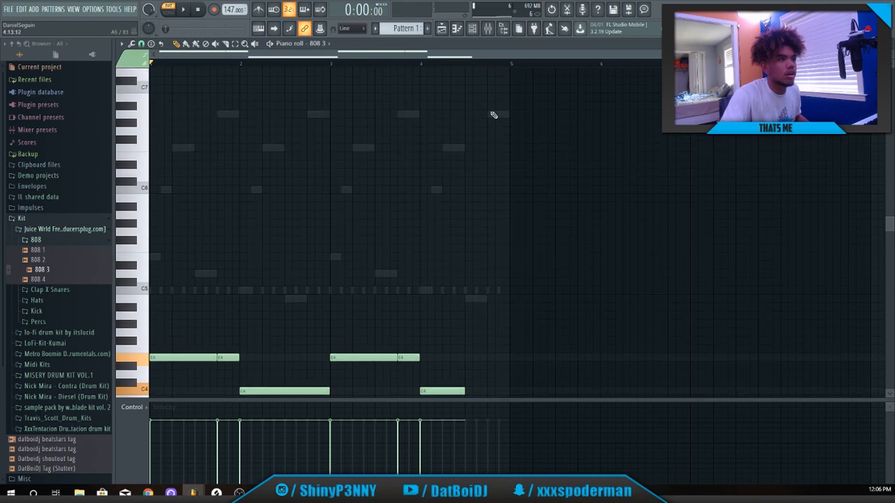
- Add one higher 808 note near the end of the bassline
{"action": "left_click", "coordinate": [509, 115]}
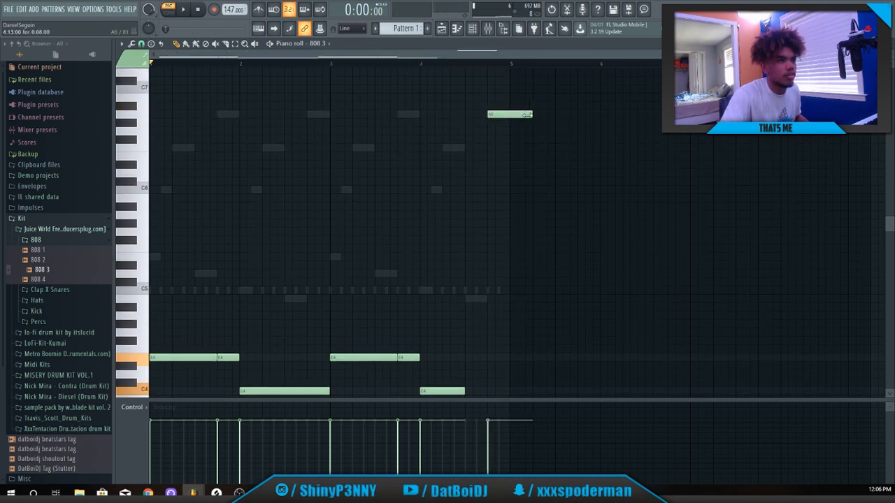
{"action": "left_click", "coordinate": [509, 114]}
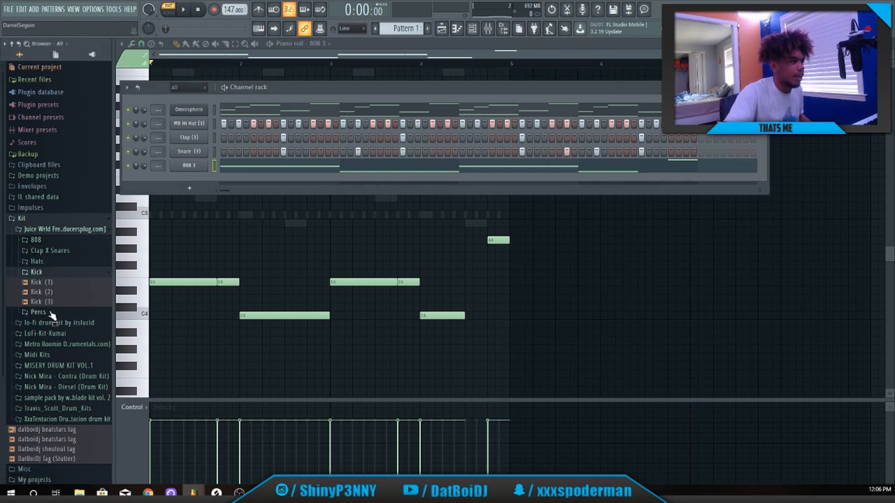
- Choose a time-stretching mode in the Kick (2) sample's channel settings
{"action": "left_click", "coordinate": [42, 292]}
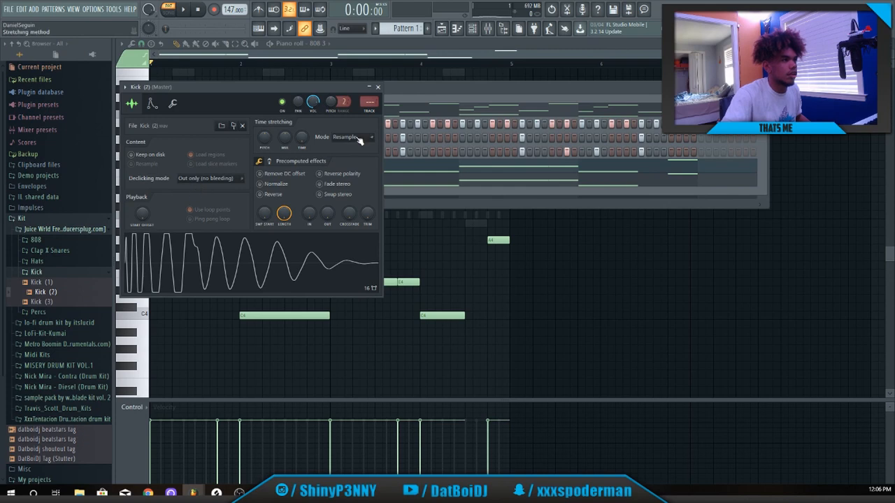
{"action": "left_click", "coordinate": [353, 137]}
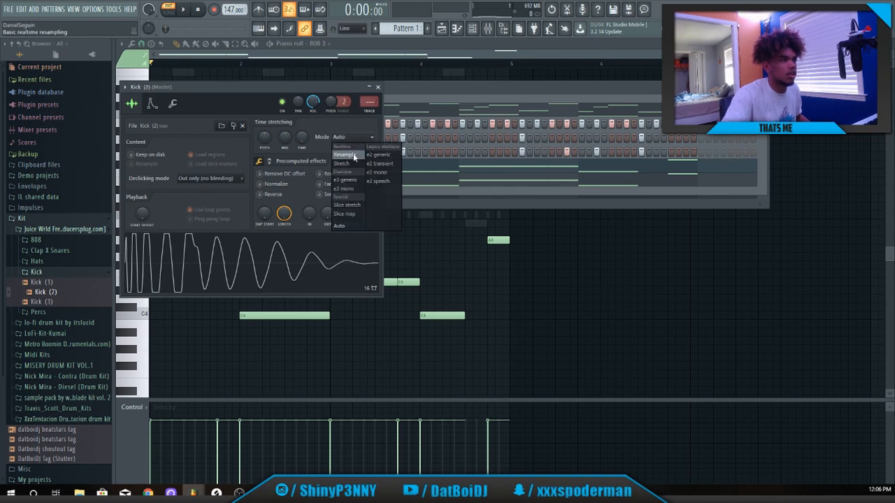
{"action": "left_click", "coordinate": [348, 153]}
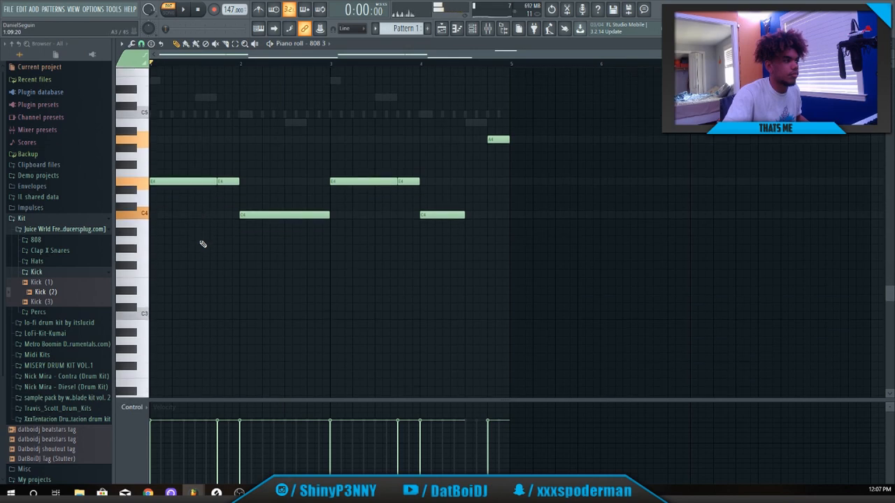
- Expand the Percs folder and show the MB Hi Hat (3) channel's notes in the piano roll
{"action": "scroll", "scroll_direction": "up", "scroll_amount": 3}
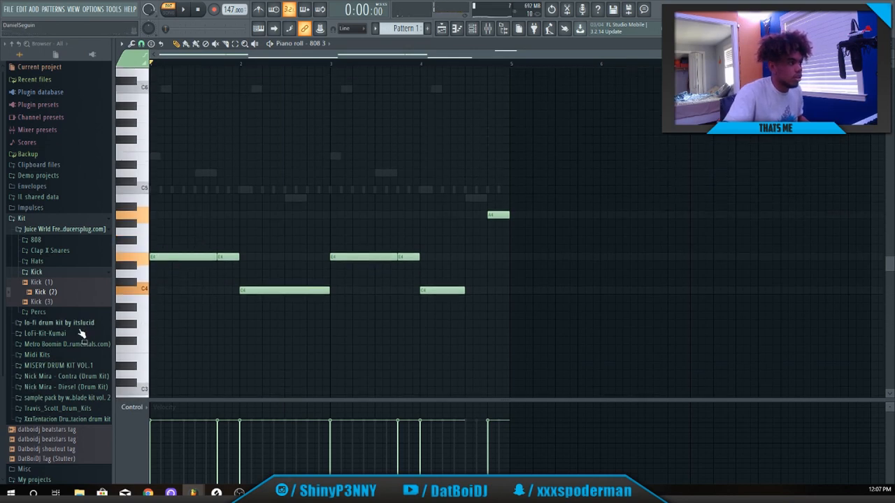
{"action": "left_click", "coordinate": [38, 311]}
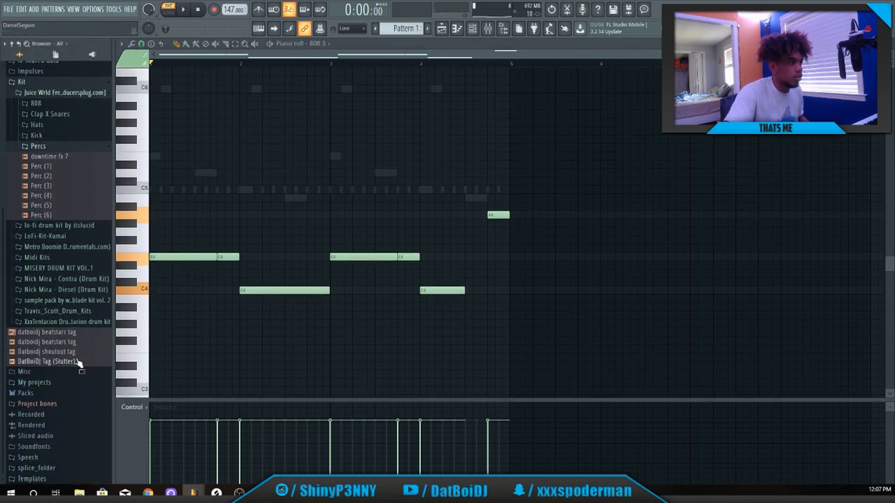
{"action": "scroll", "scroll_direction": "up", "scroll_amount": 3}
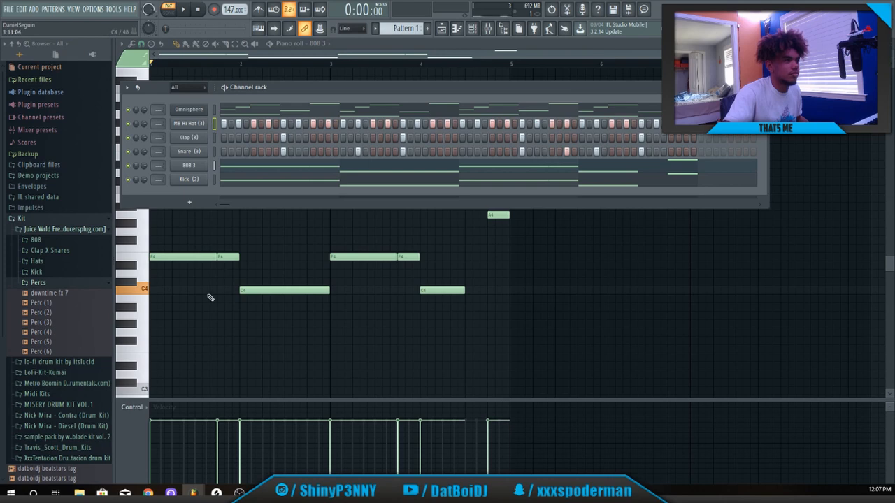
{"action": "left_click", "coordinate": [187, 123]}
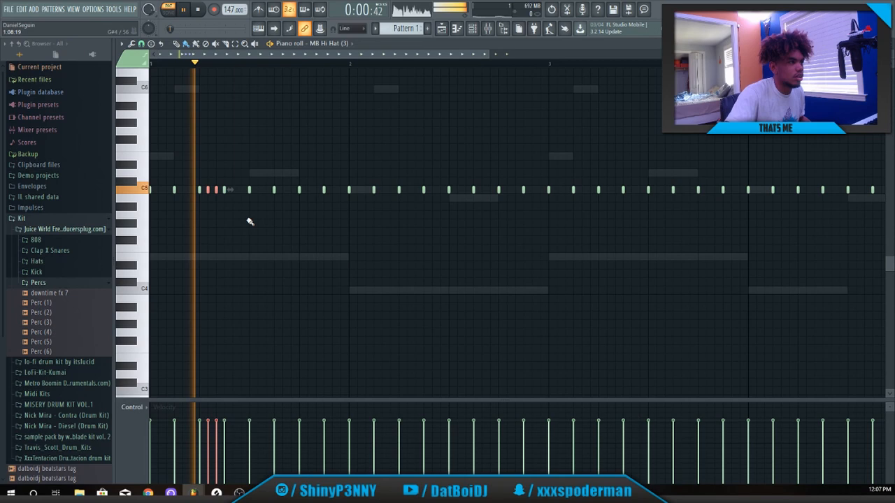
- Add an extra hi-hat note and a quick roll one row lower, then show the full playlist arrangement
{"action": "left_click", "coordinate": [197, 8]}
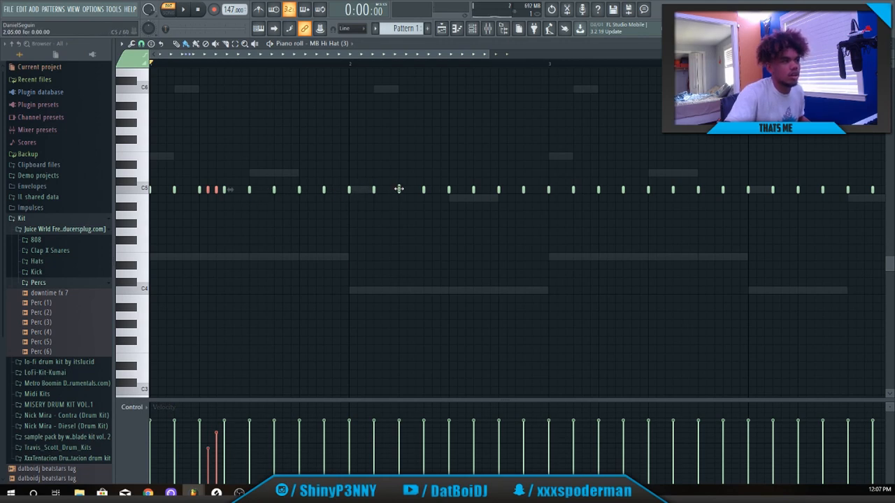
{"action": "left_click", "coordinate": [431, 190]}
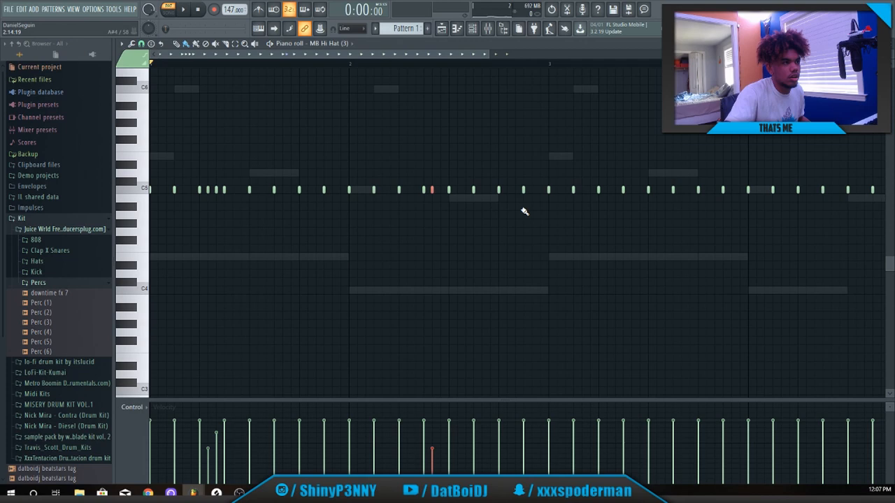
{"action": "mouse_move", "coordinate": [523, 218]}
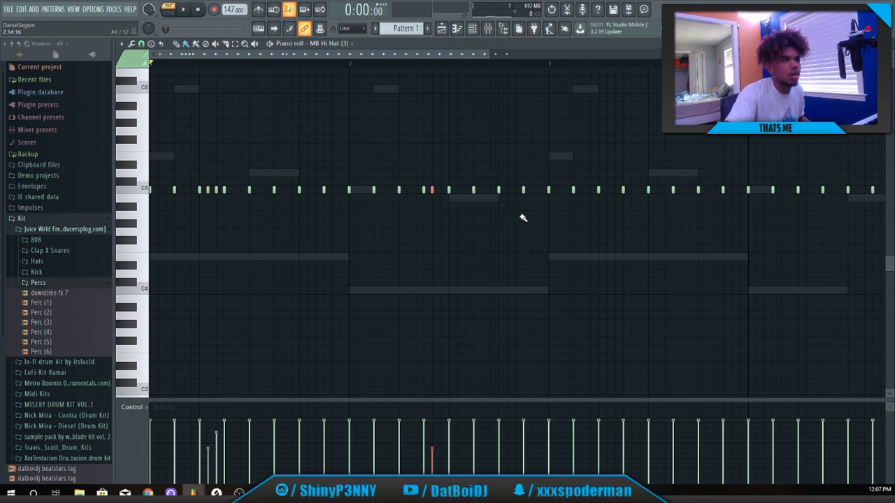
{"action": "mouse_move", "coordinate": [526, 257]}
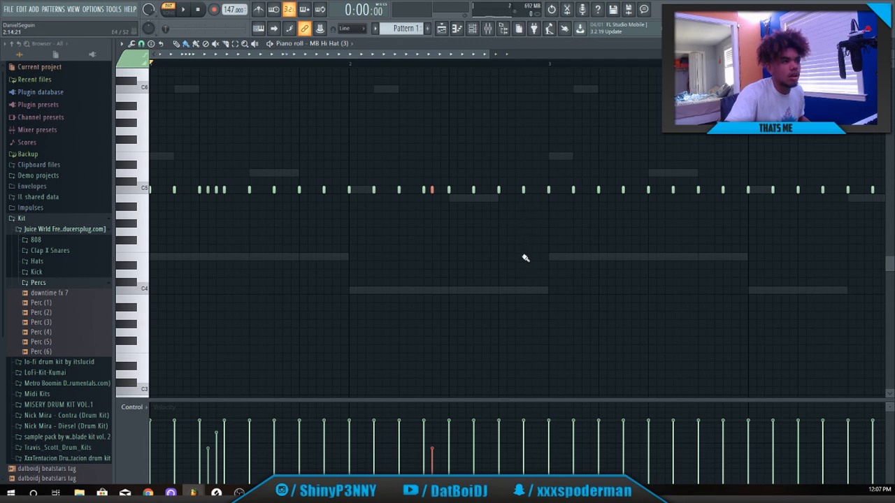
{"action": "left_click", "coordinate": [523, 258]}
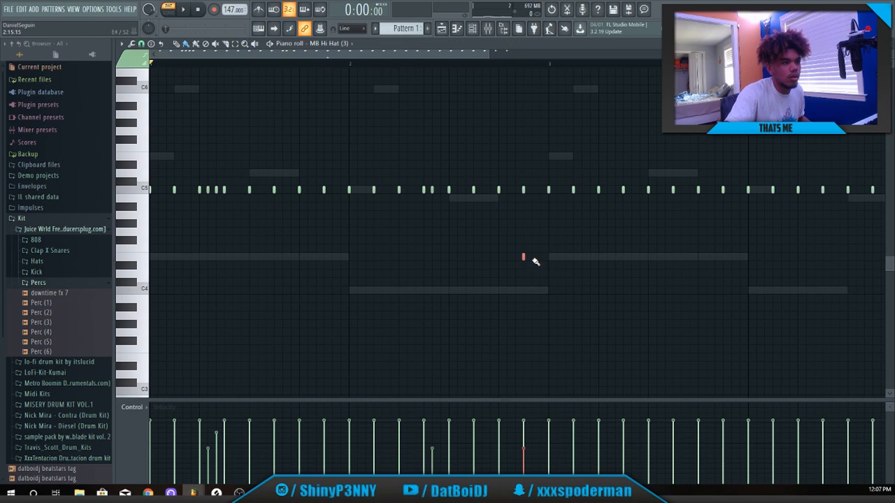
{"action": "mouse_move", "coordinate": [539, 262]}
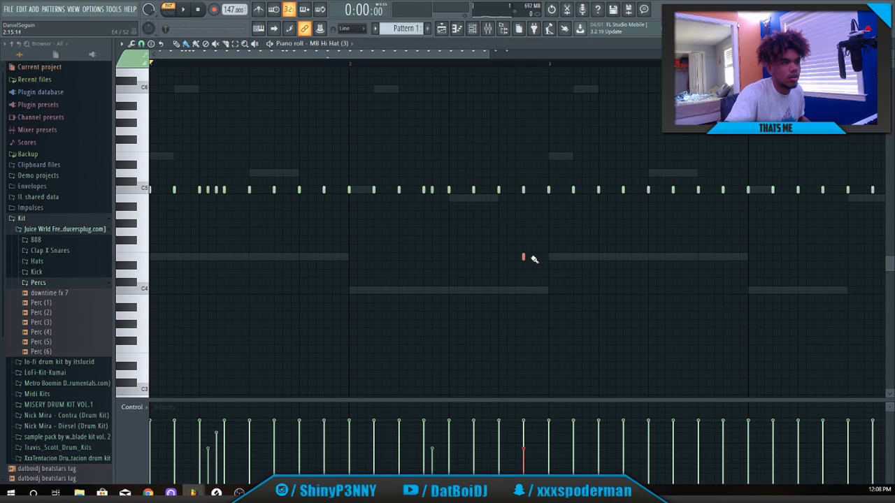
{"action": "left_click", "coordinate": [538, 258]}
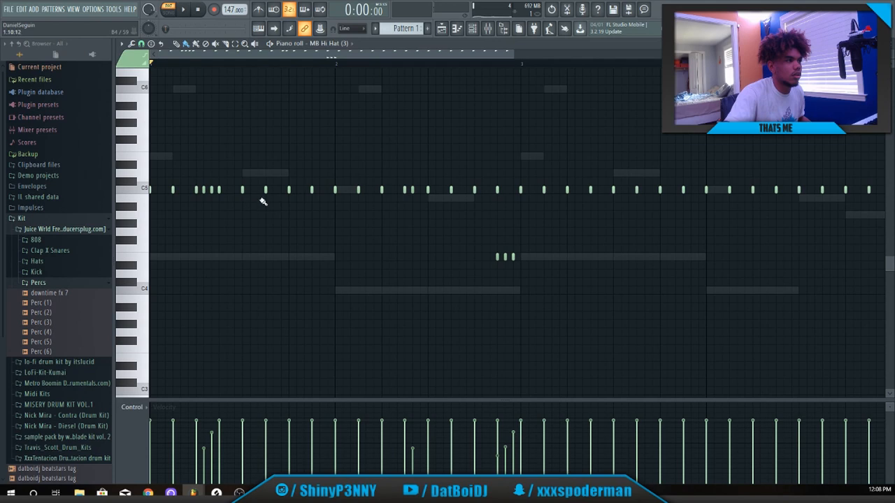
{"action": "mouse_move", "coordinate": [146, 205]}
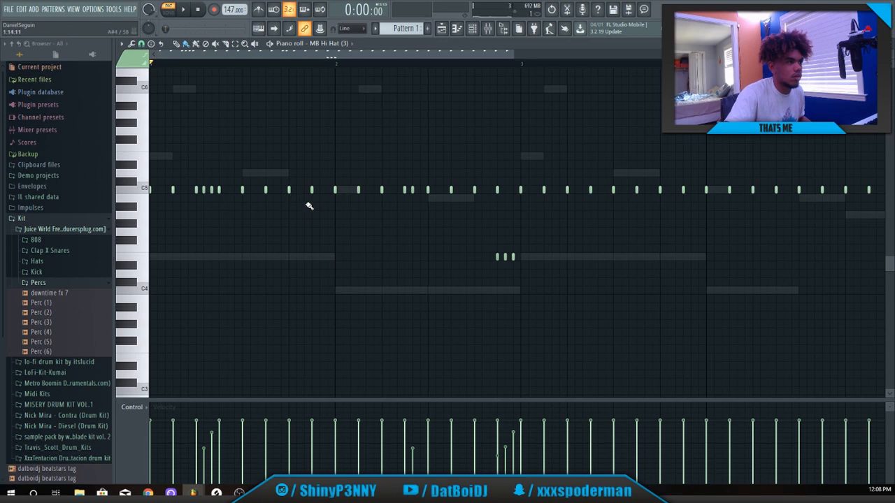
{"action": "mouse_move", "coordinate": [313, 216]}
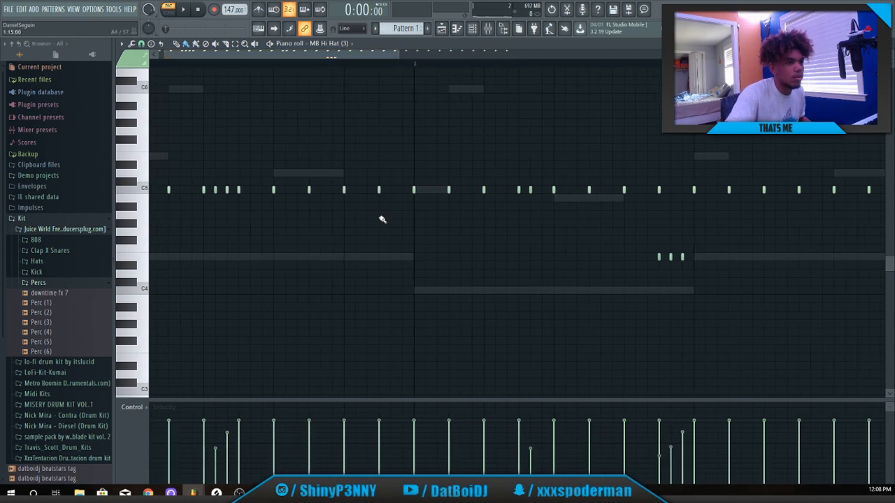
{"action": "mouse_move", "coordinate": [383, 229]}
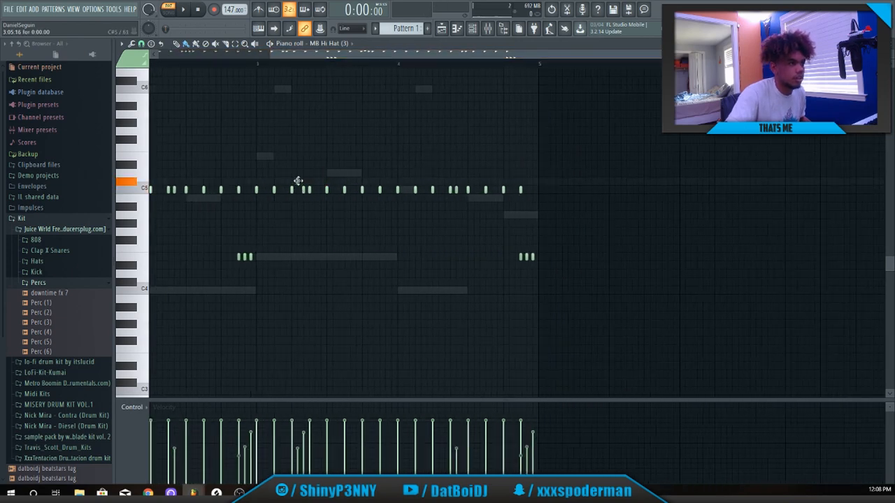
{"action": "left_click", "coordinate": [296, 174]}
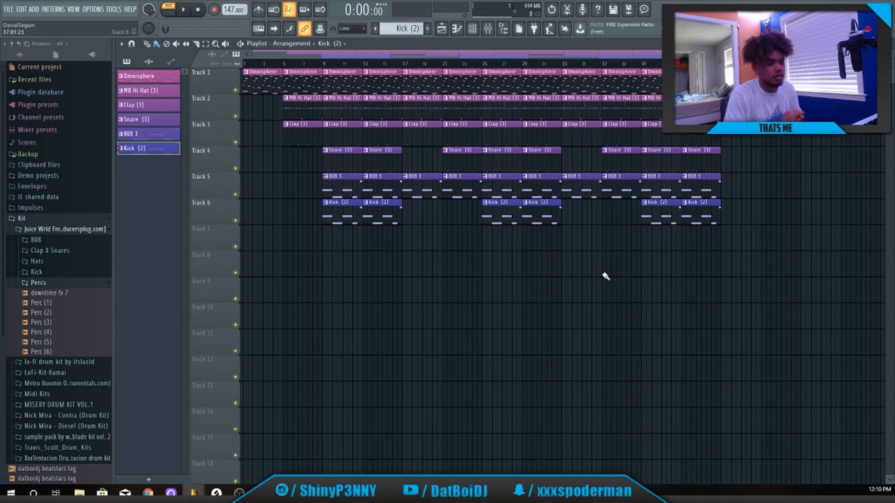
- Bring up the 808 pattern's three notes in the Piano Roll
{"action": "left_click", "coordinate": [140, 90]}
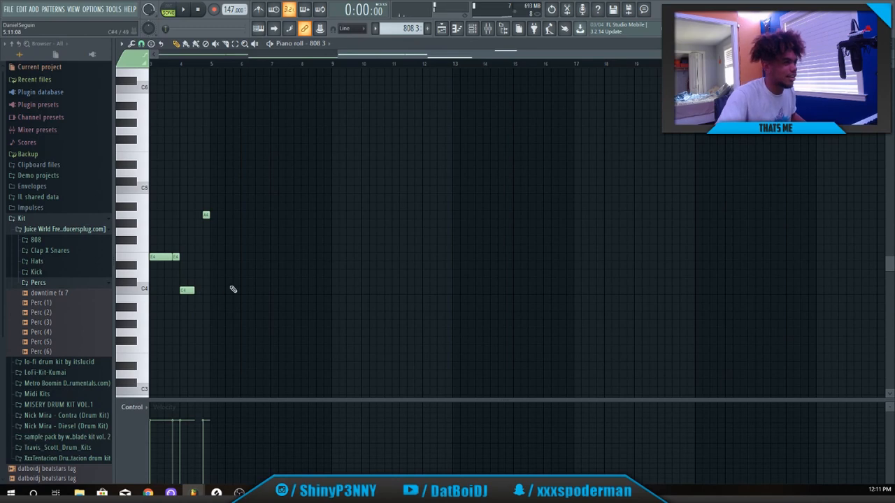
- Return to the playlist arrangement before saving the project
{"action": "left_click", "coordinate": [183, 9]}
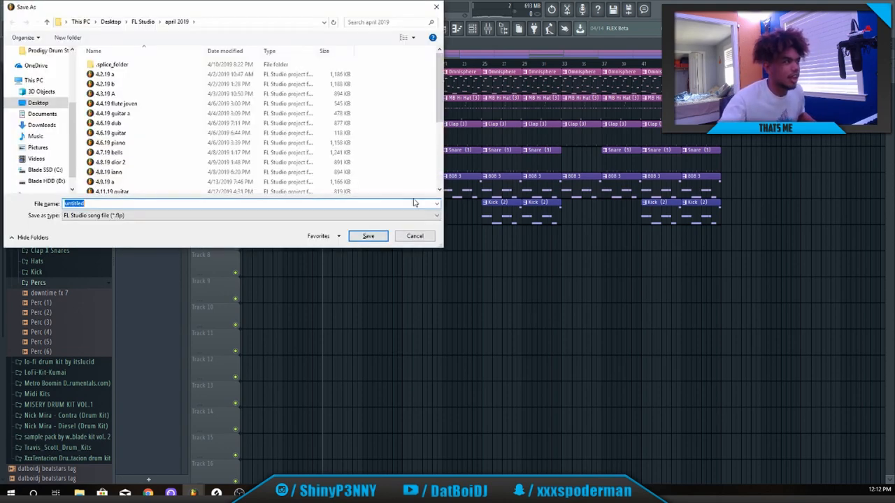
- Save the beat as project file 4.18.2019 in the april 2019 folder
{"action": "left_click", "coordinate": [109, 171]}
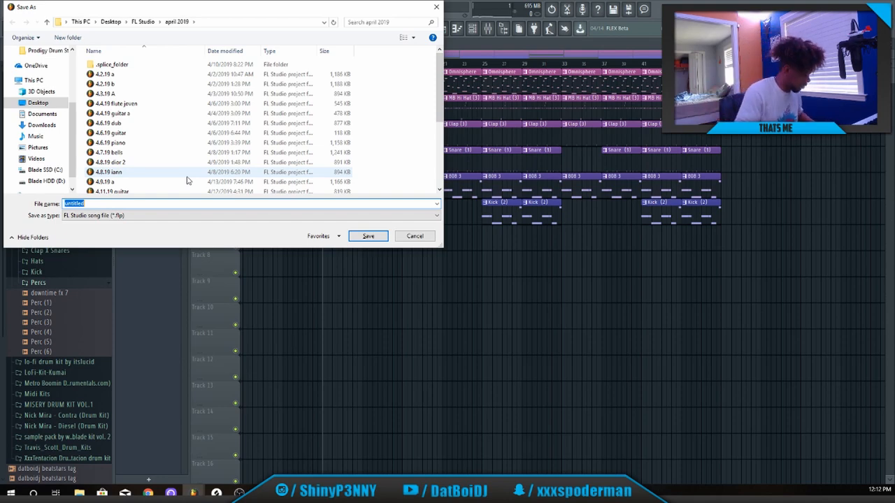
{"action": "type", "text": "4.19"}
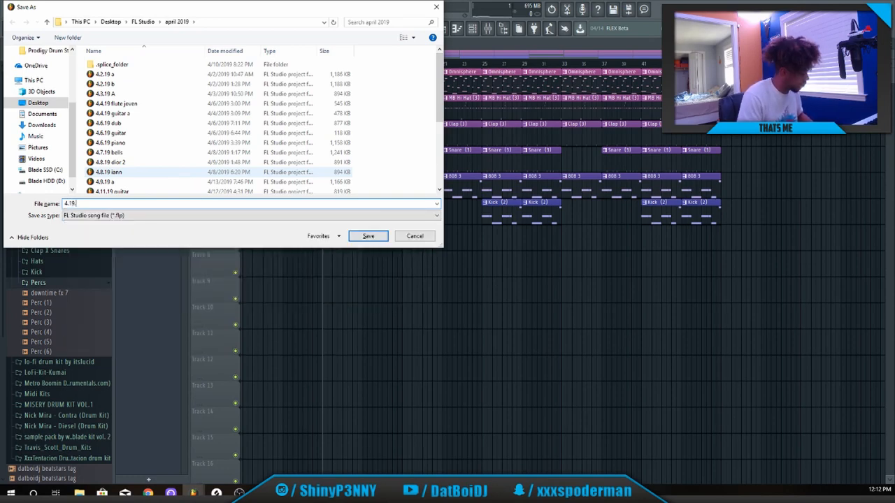
{"action": "type", "text": ".20"}
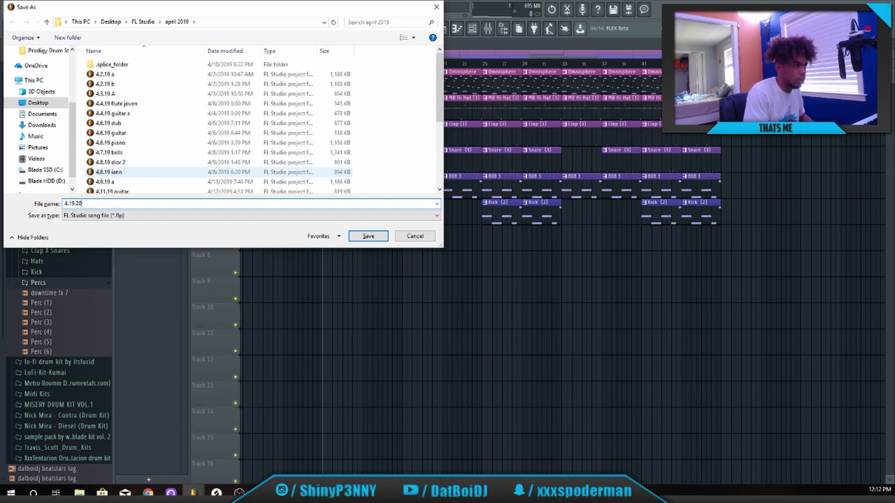
{"action": "type", "text": "18"}
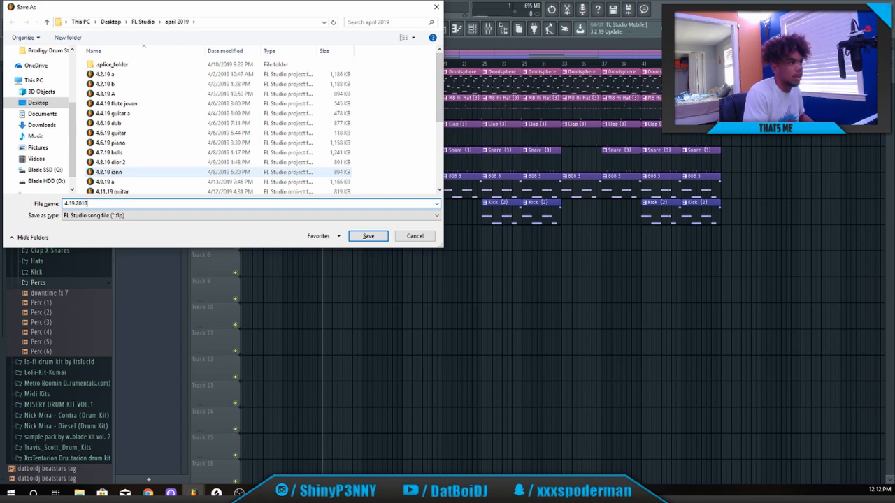
{"action": "scroll", "scroll_direction": "down", "scroll_amount": 3}
{"action": "type", "text": "9"}
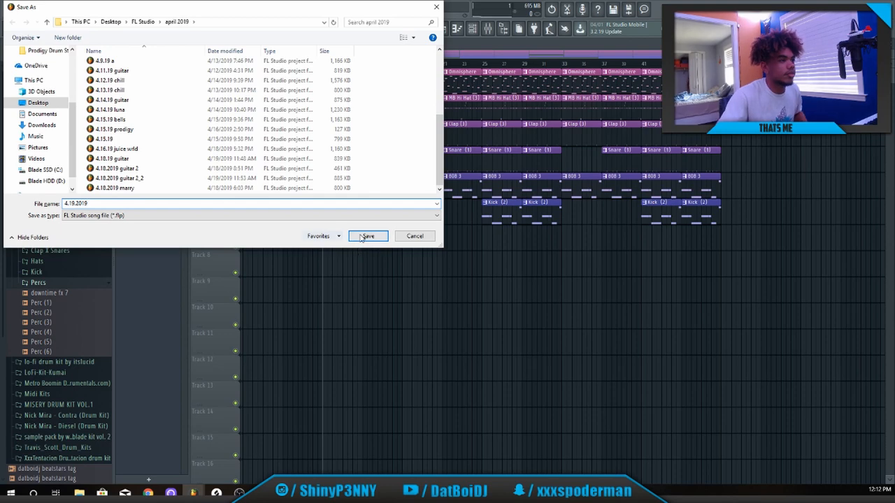
{"action": "left_click", "coordinate": [366, 235]}
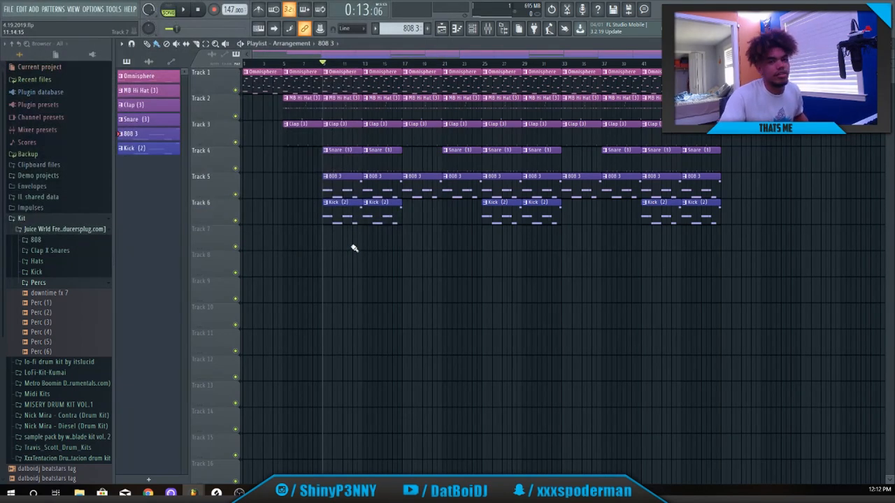